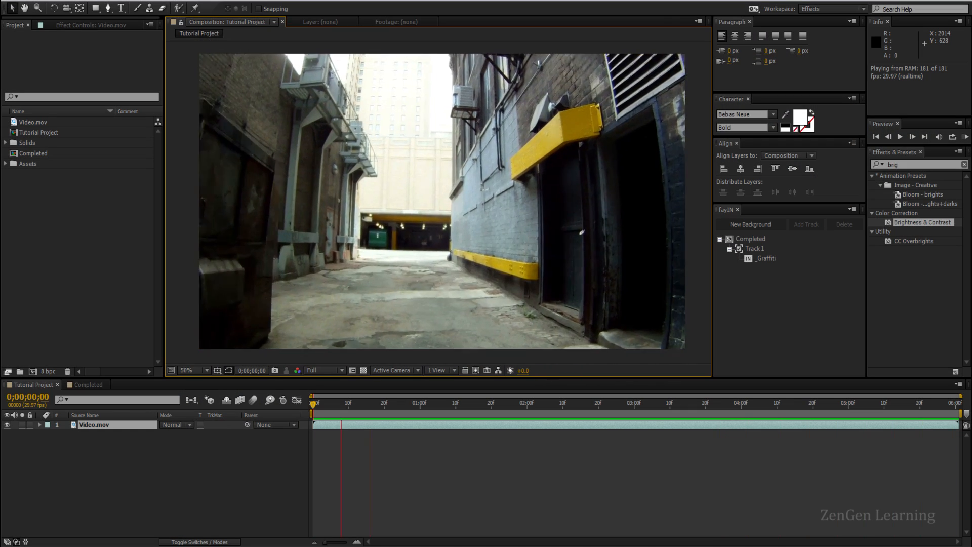
# - Preview the alley footage, inspect the far wall, and apply the fayIN tracker
pyautogui.click(570, 403)
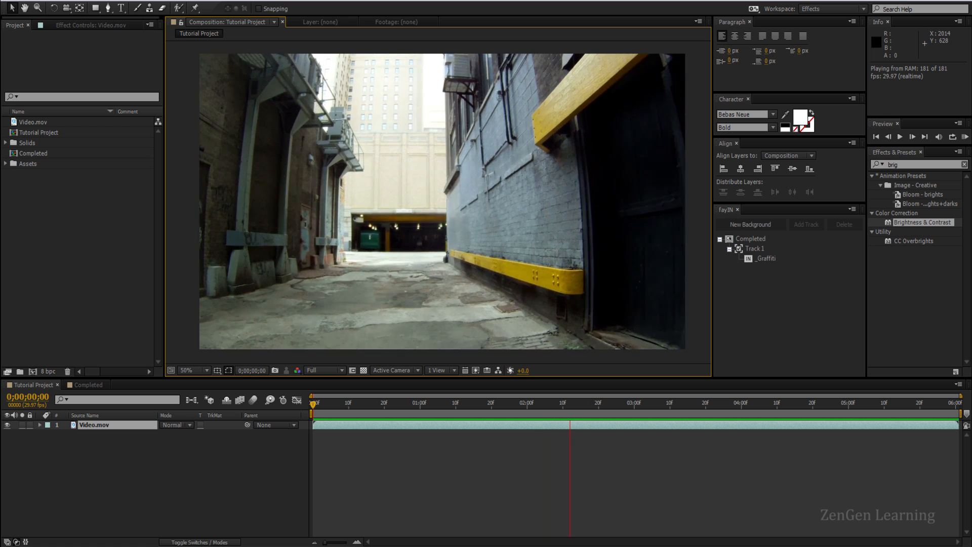
pyautogui.click(899, 136)
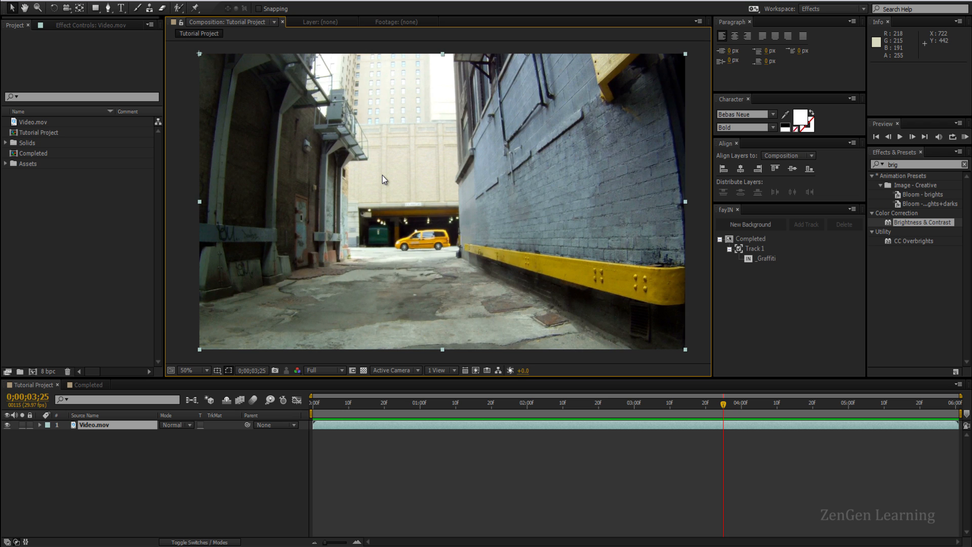
pyautogui.click(187, 370)
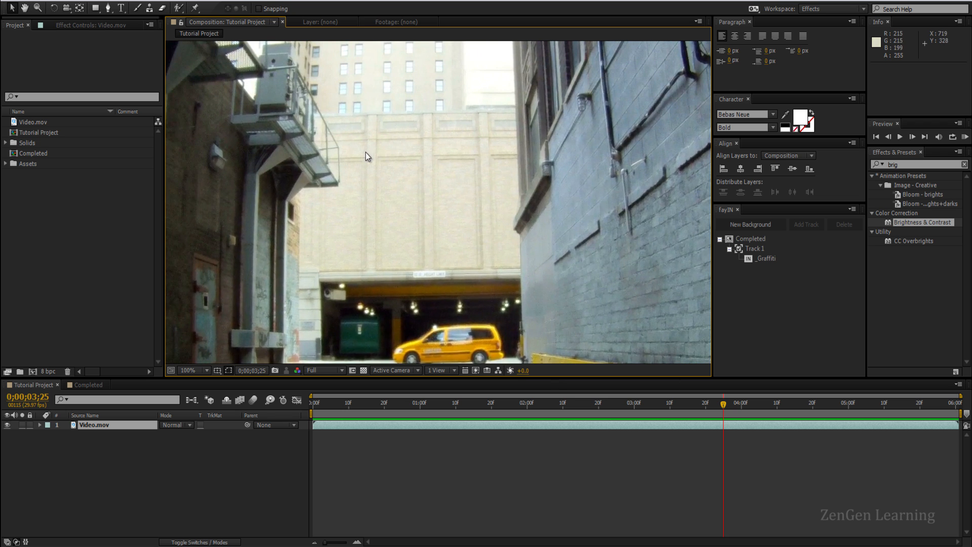
pyautogui.moveTo(489, 271)
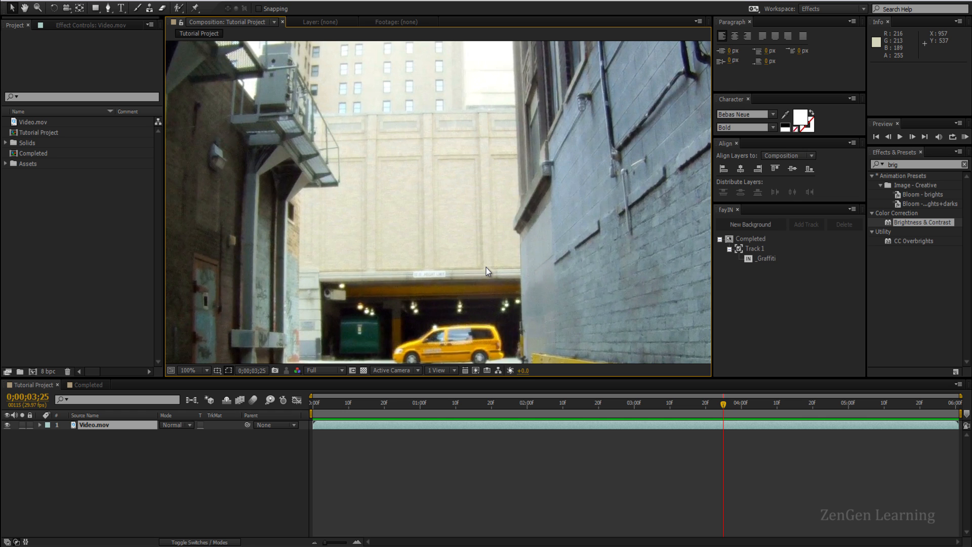
pyautogui.moveTo(468, 227)
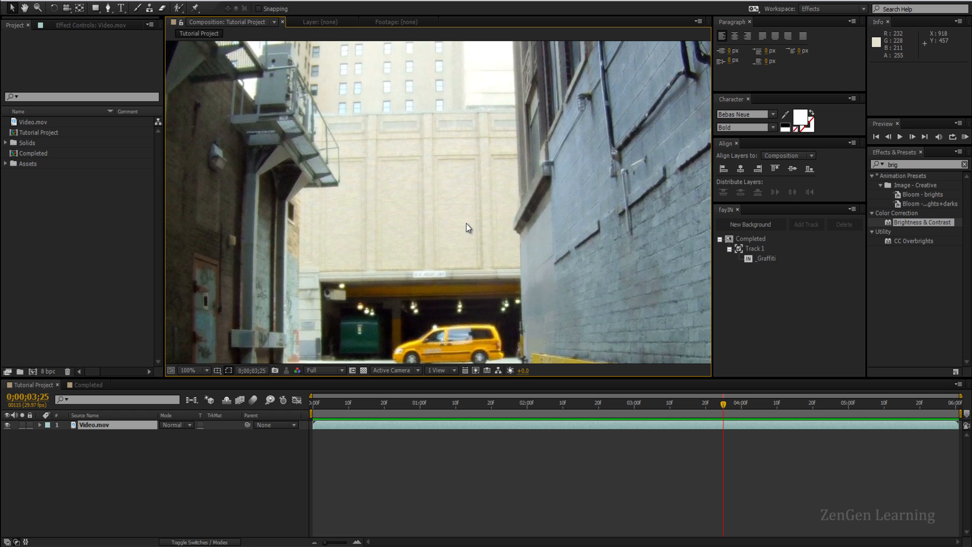
pyautogui.click(187, 370)
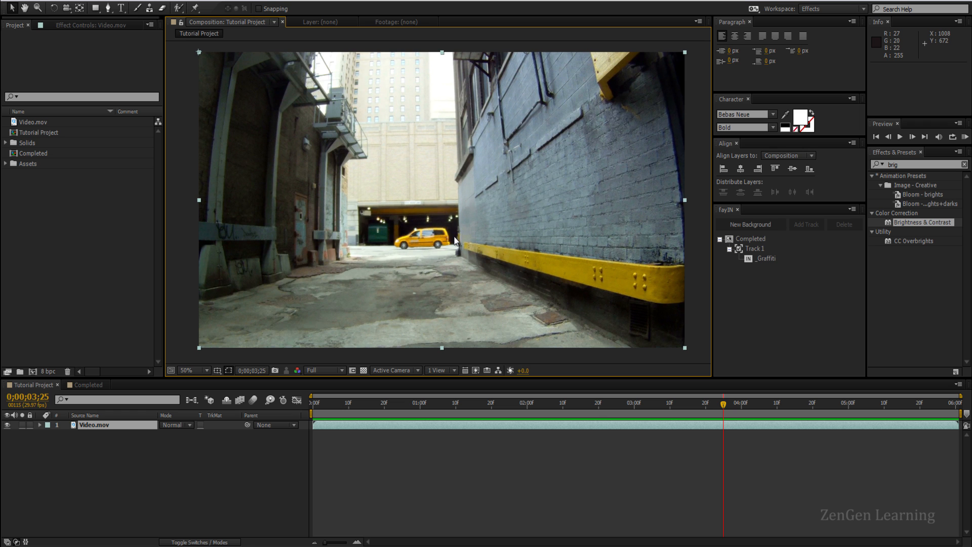
pyautogui.moveTo(318, 411)
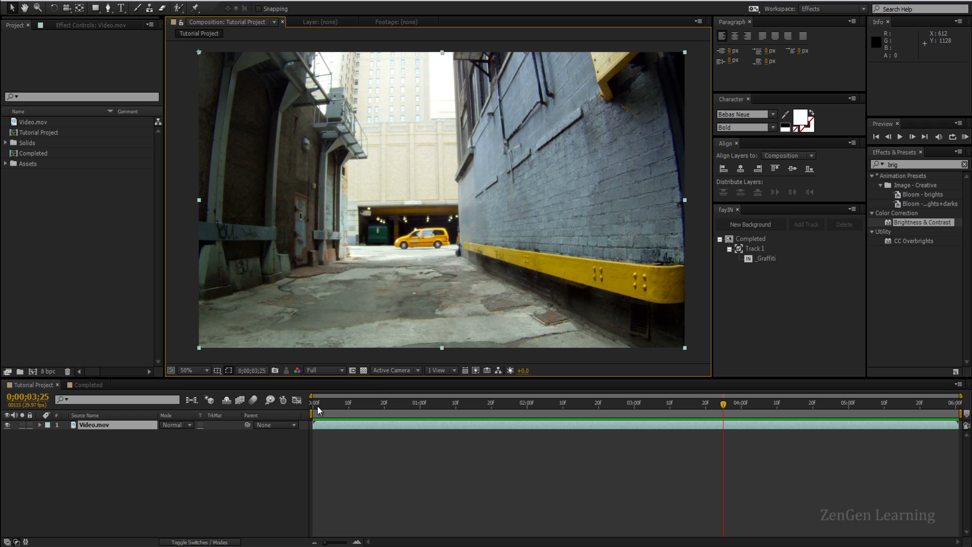
pyautogui.click(315, 403)
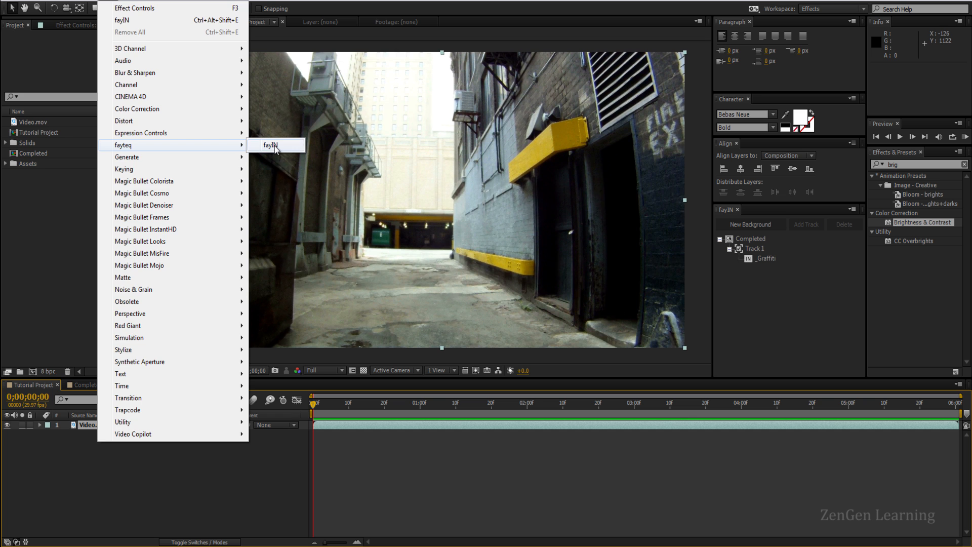
pyautogui.click(271, 144)
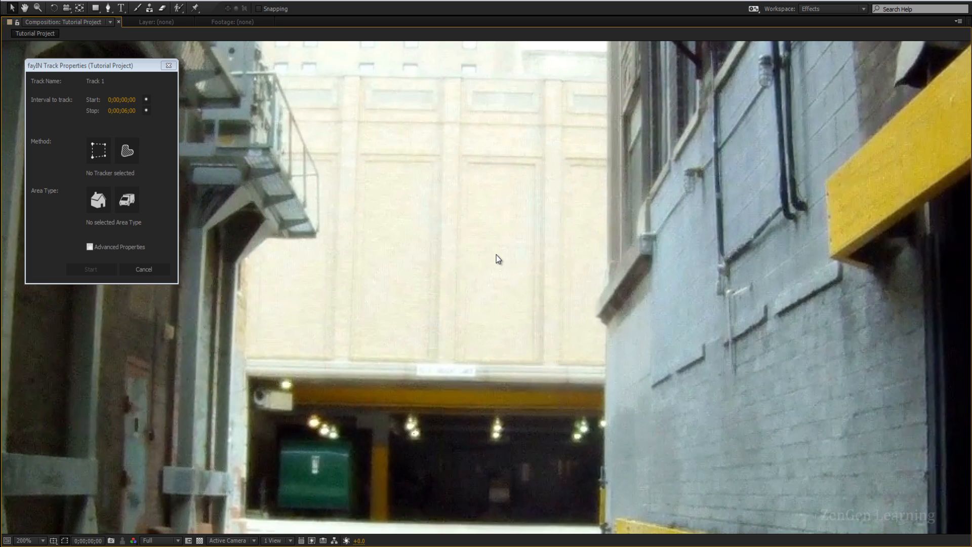
pyautogui.moveTo(531, 309)
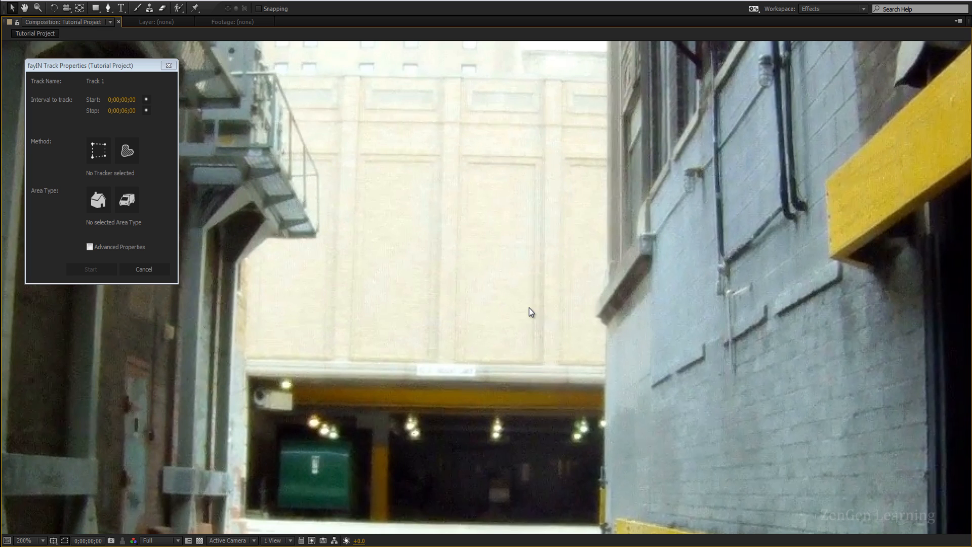
pyautogui.moveTo(521, 232)
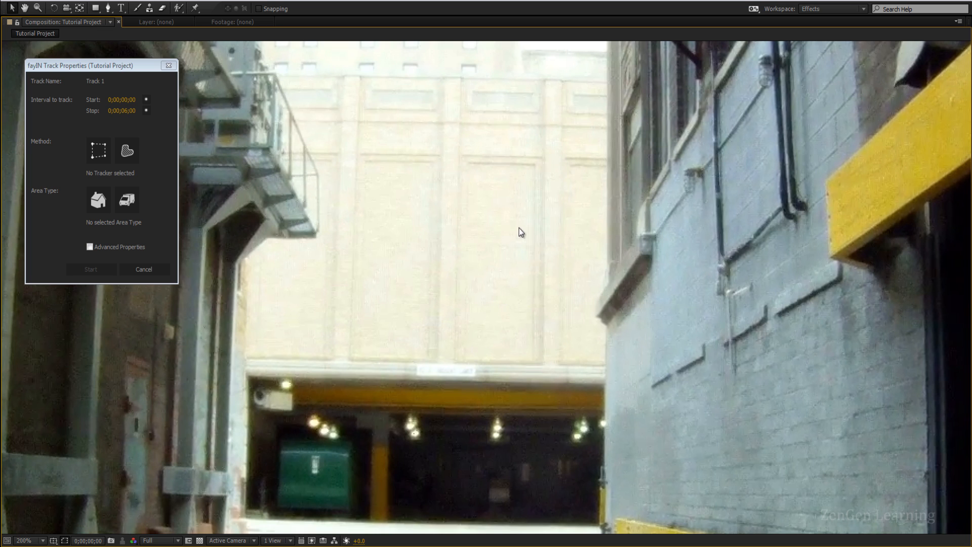
pyautogui.moveTo(518, 332)
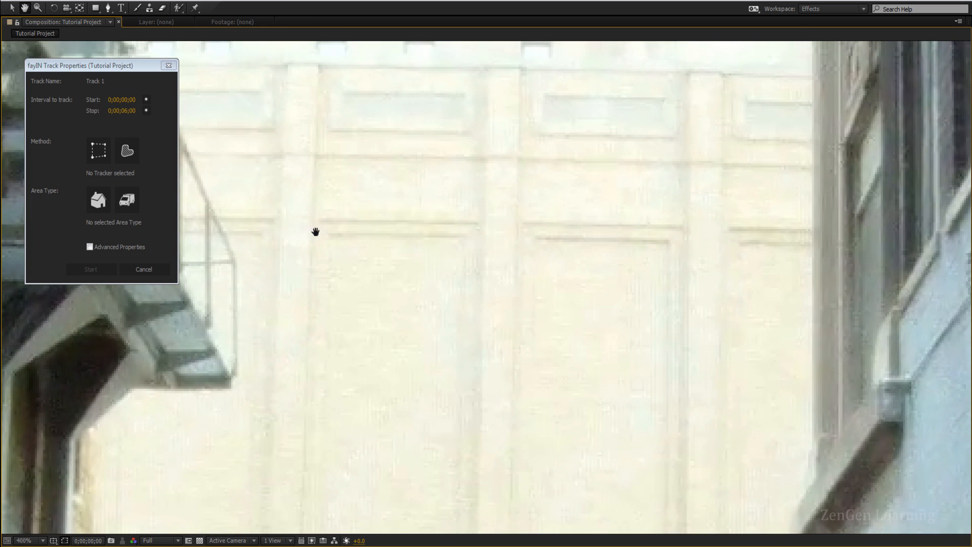
pyautogui.moveTo(478, 251)
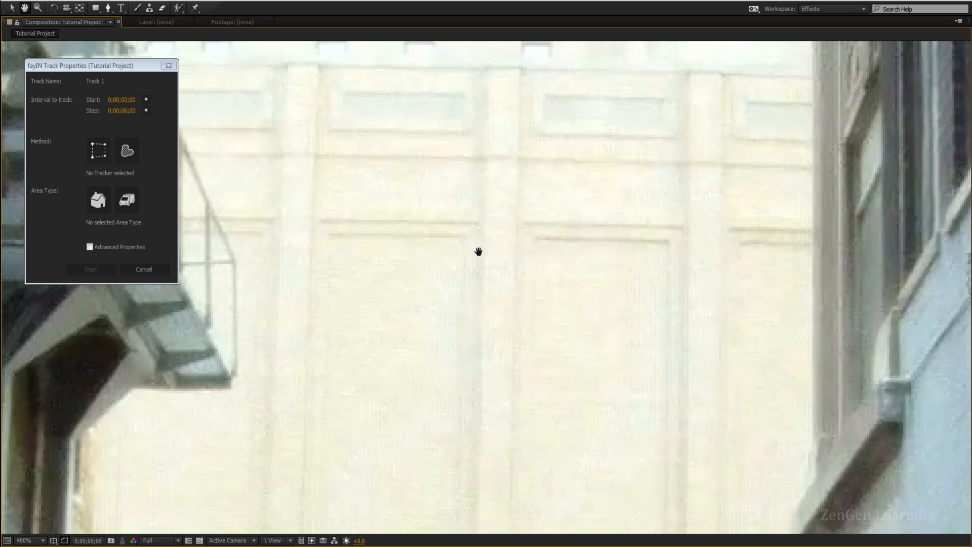
pyautogui.moveTo(403, 285)
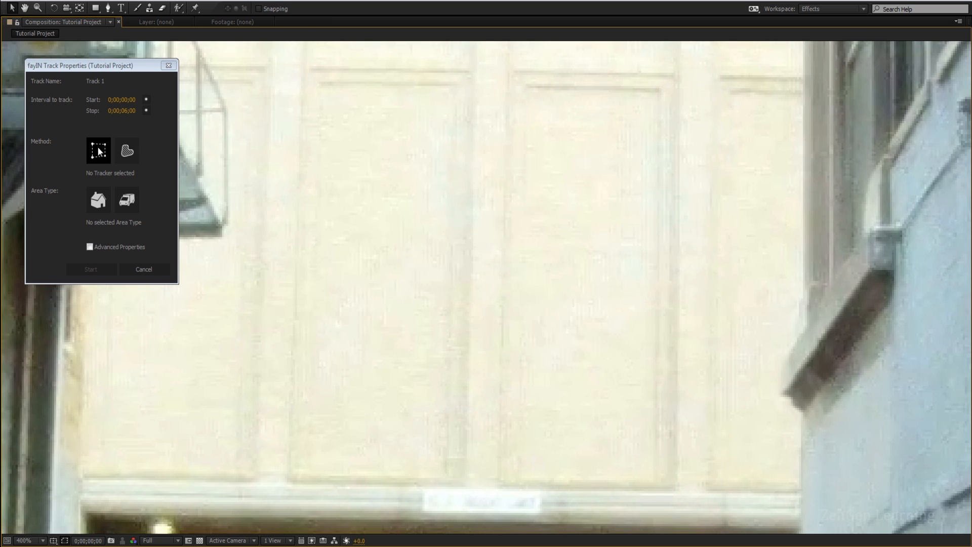
# - Track the far wall with a Rectangle Region Tracker set to Static Area
pyautogui.click(98, 151)
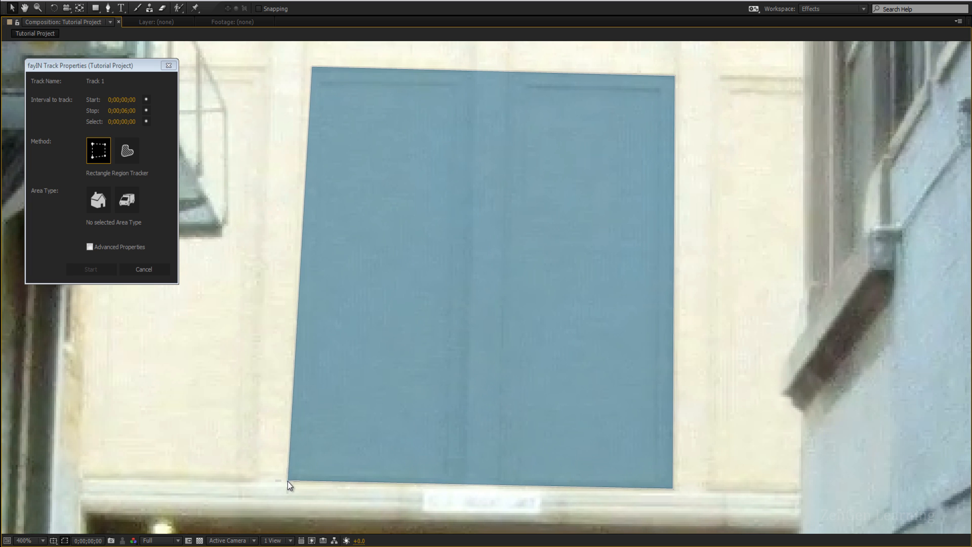
pyautogui.click(98, 199)
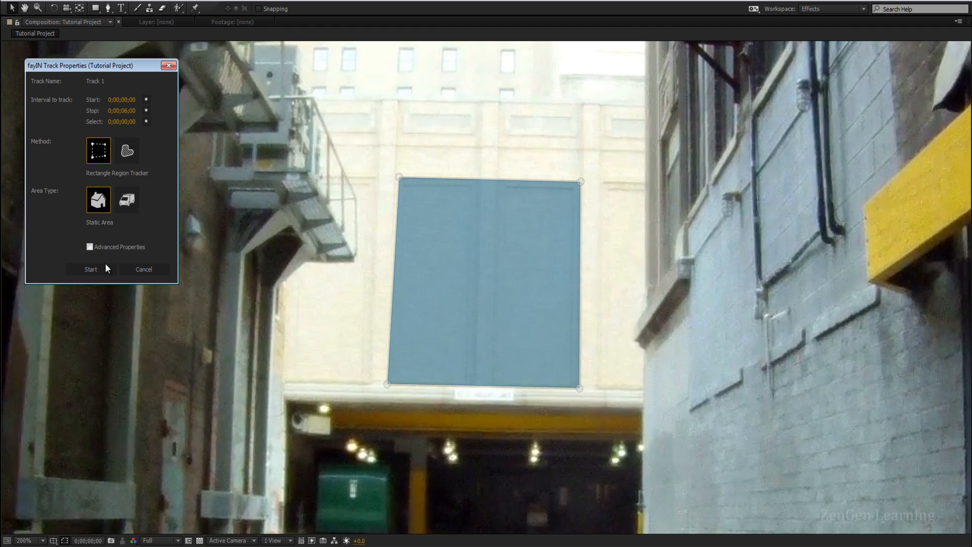
pyautogui.click(91, 268)
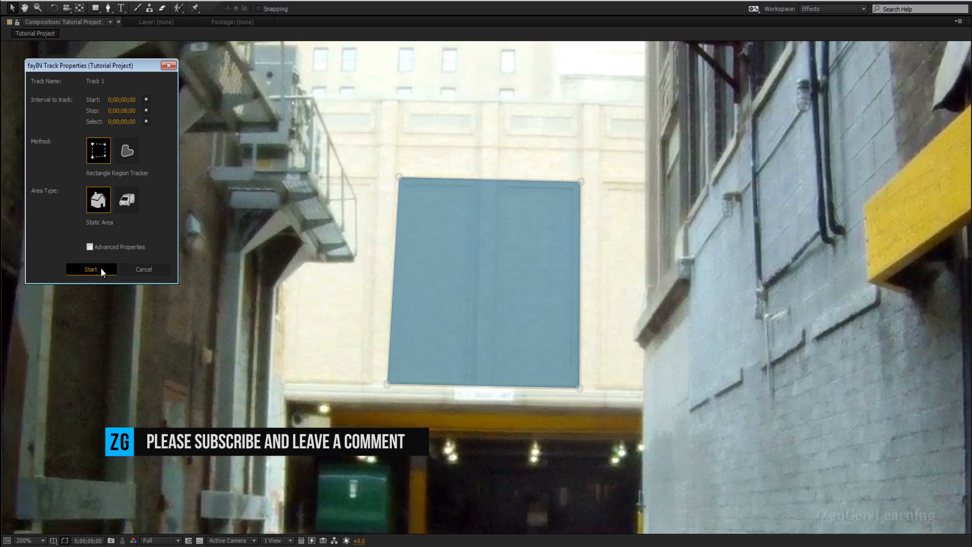
pyautogui.click(91, 268)
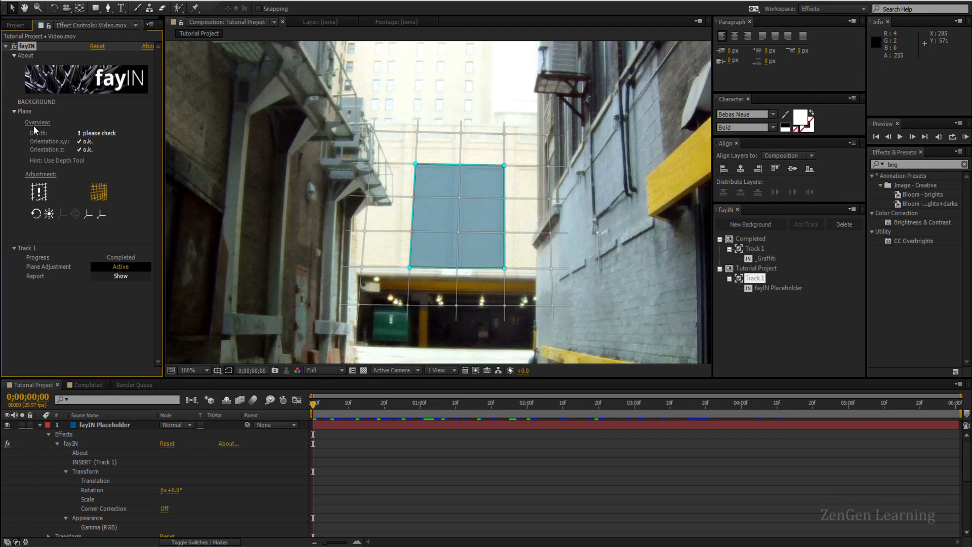
pyautogui.moveTo(54, 143)
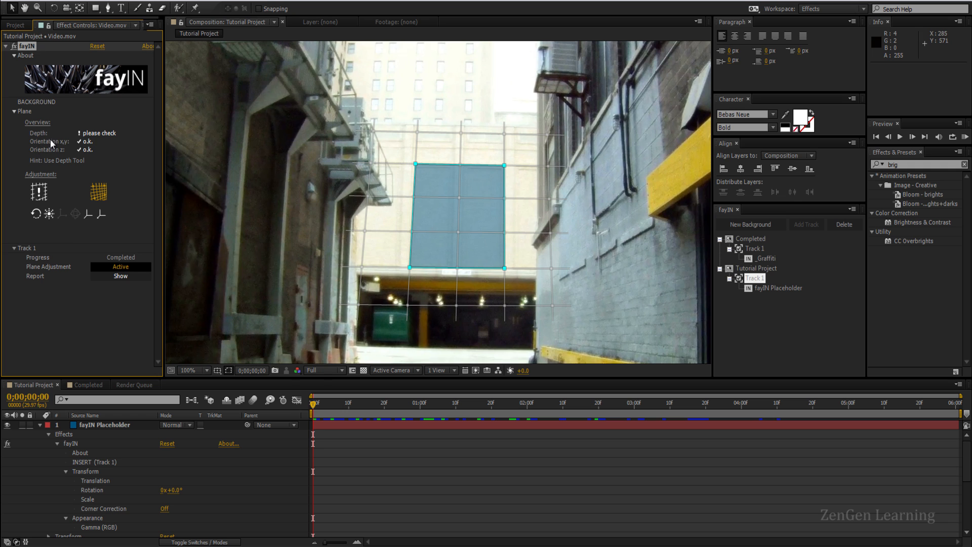
pyautogui.moveTo(67, 156)
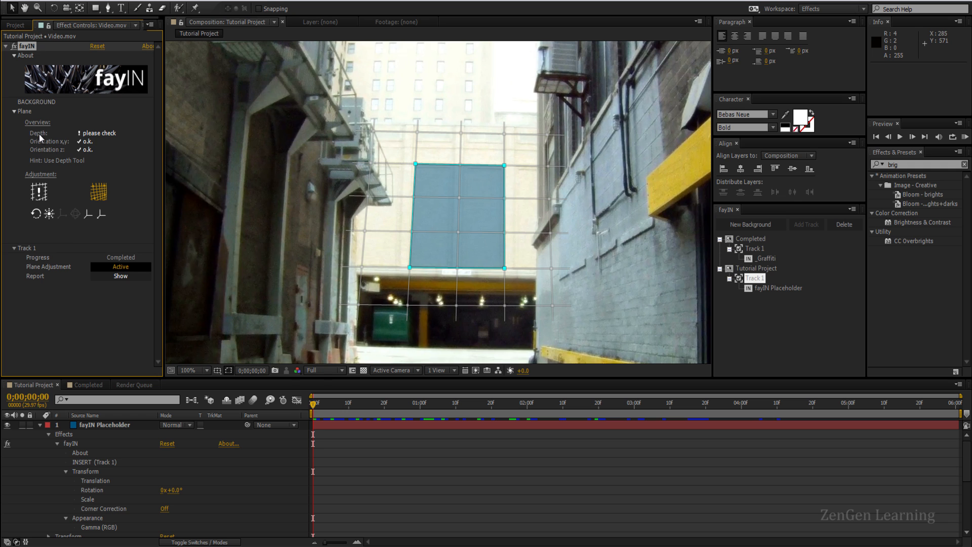
pyautogui.moveTo(104, 138)
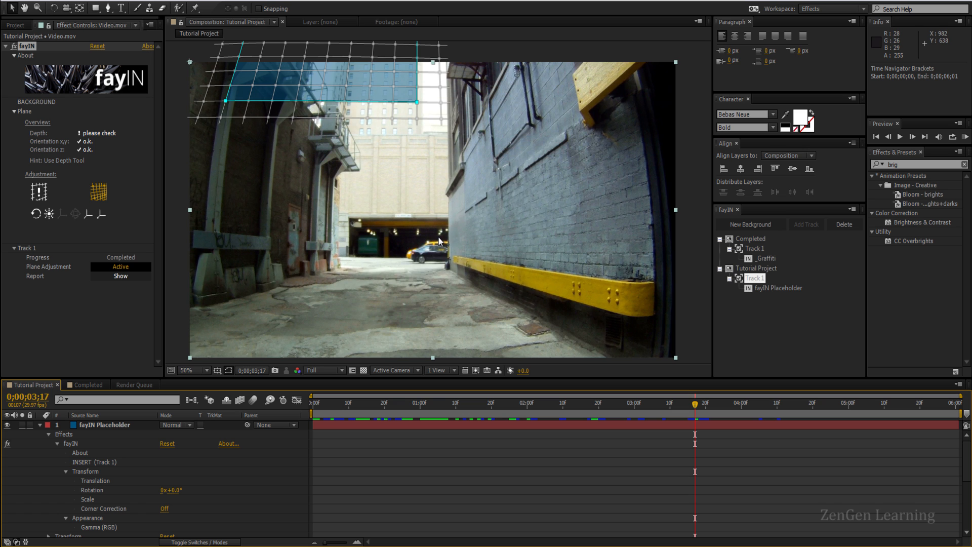
# - Return to frame zero and display the tracked plane as an outline only
pyautogui.click(324, 402)
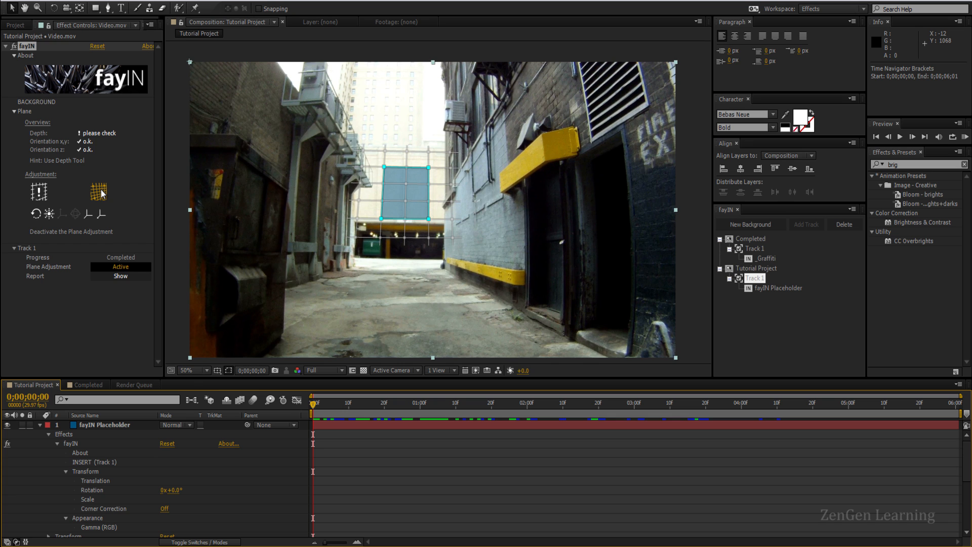
pyautogui.moveTo(101, 215)
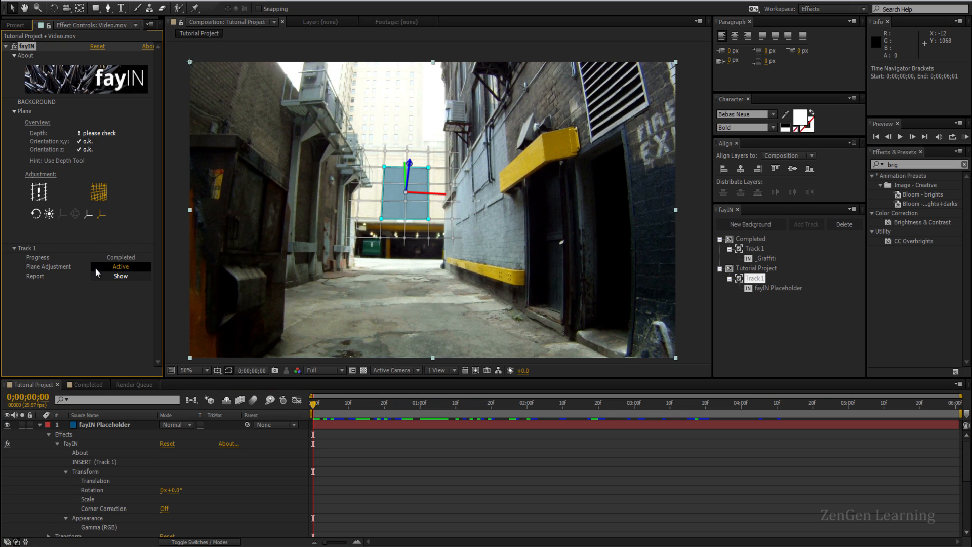
pyautogui.moveTo(443, 172)
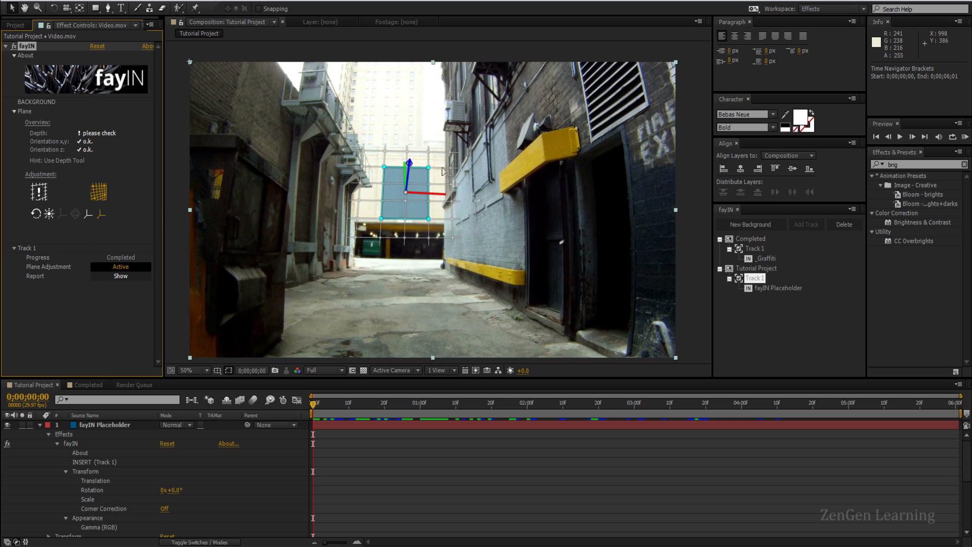
pyautogui.moveTo(421, 187)
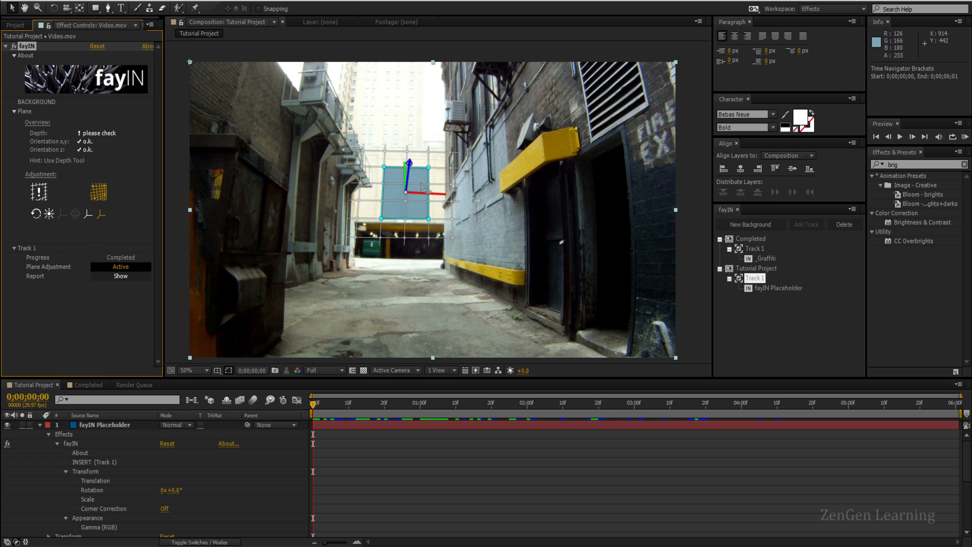
pyautogui.moveTo(334, 297)
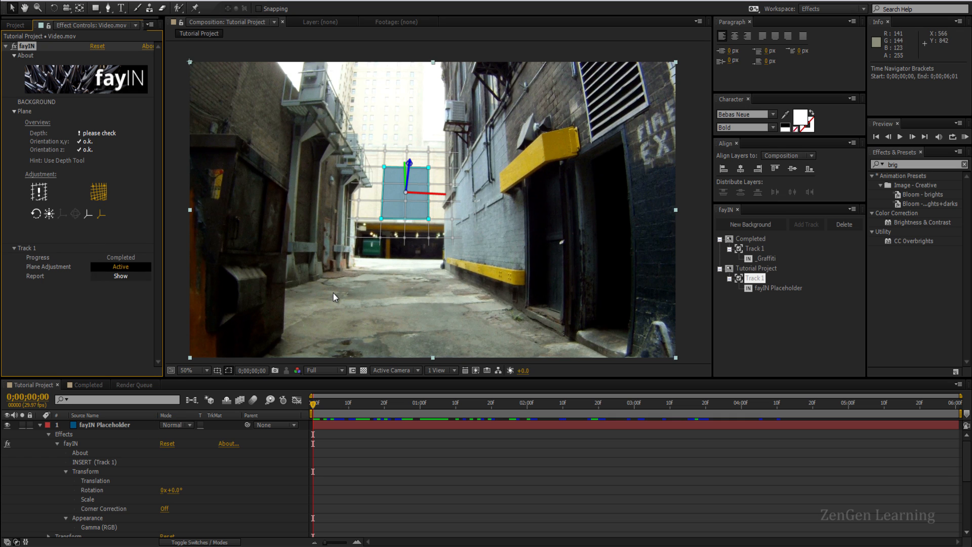
pyautogui.moveTo(409, 168)
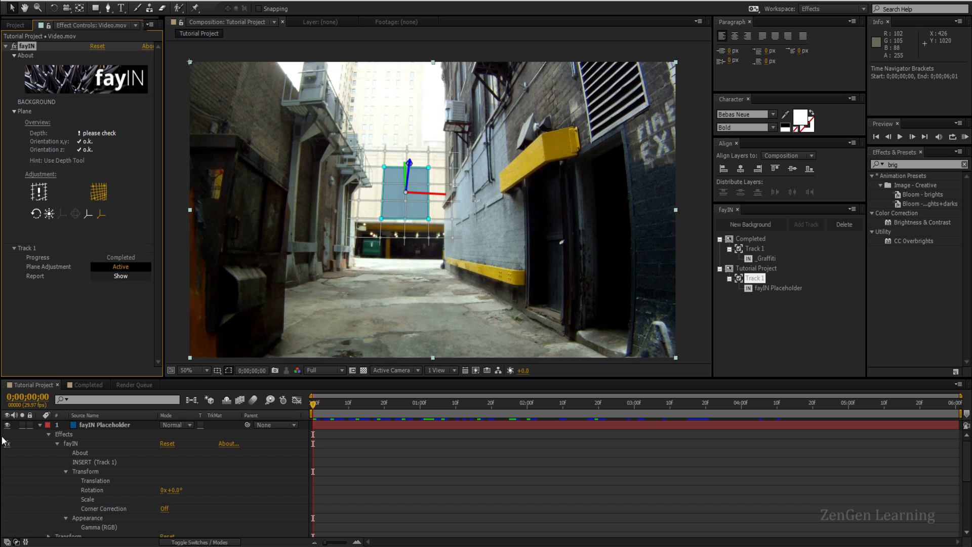
pyautogui.click(103, 425)
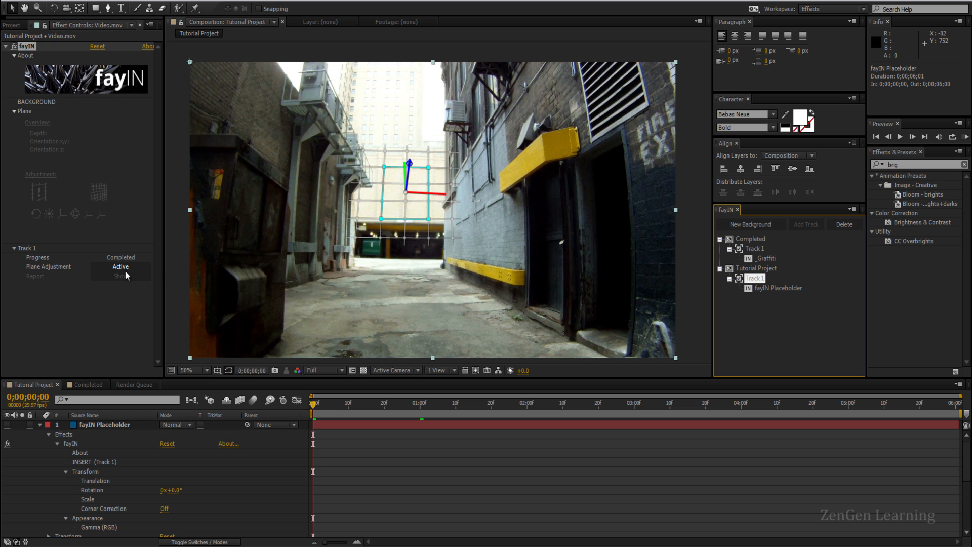
# - Maximize the viewer to inspect the plane against the far wall
pyautogui.press('`')
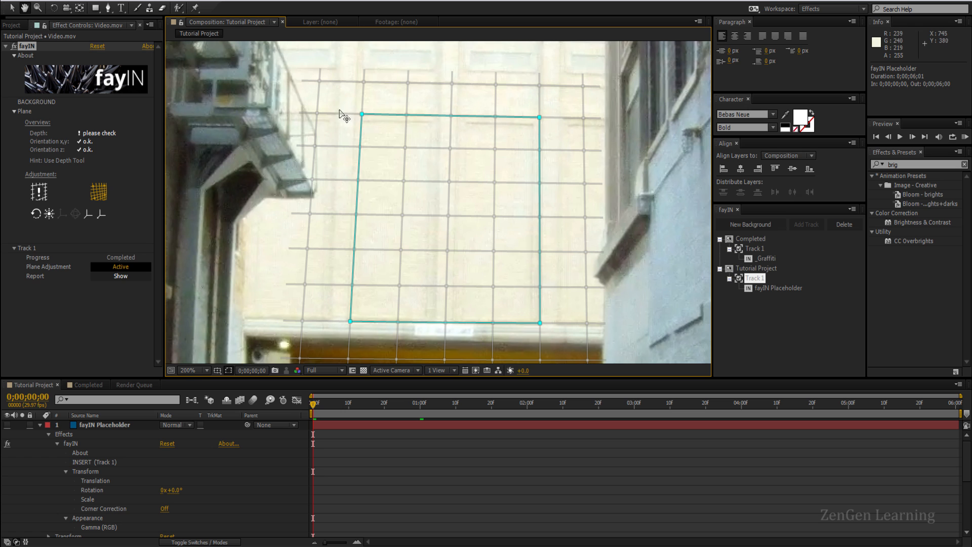
pyautogui.moveTo(431, 260)
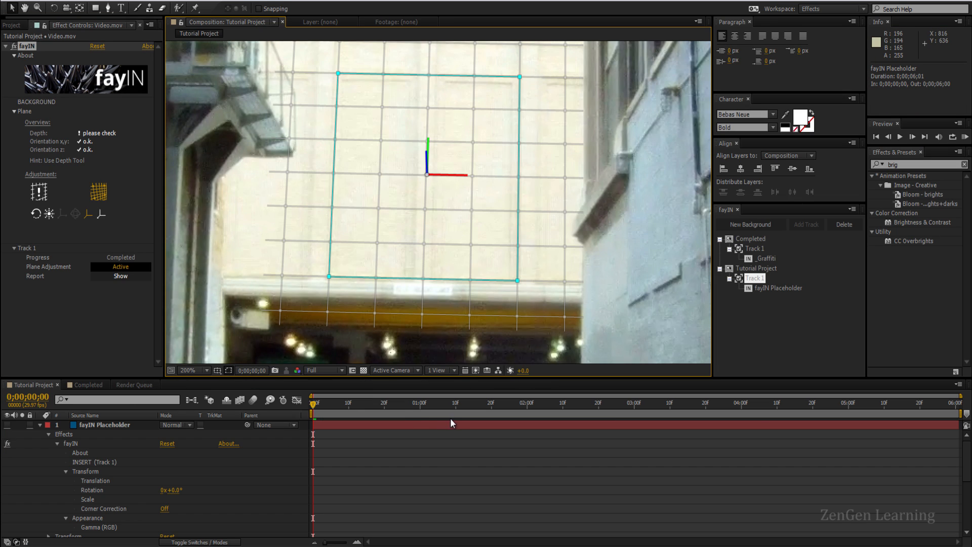
# - Check and adjust the plane fit at the 2- and 3-second marks, toggling view and zoom
pyautogui.click(420, 403)
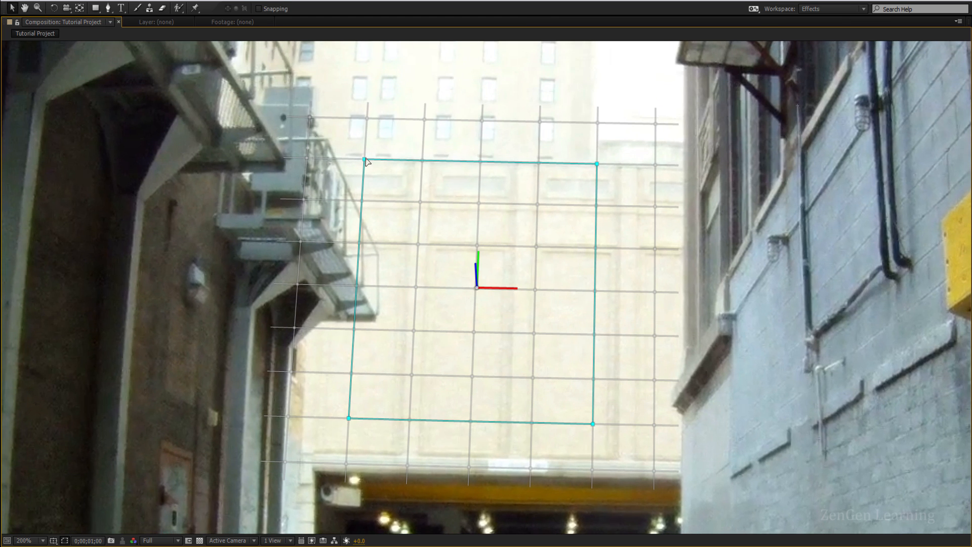
pyautogui.moveTo(459, 235)
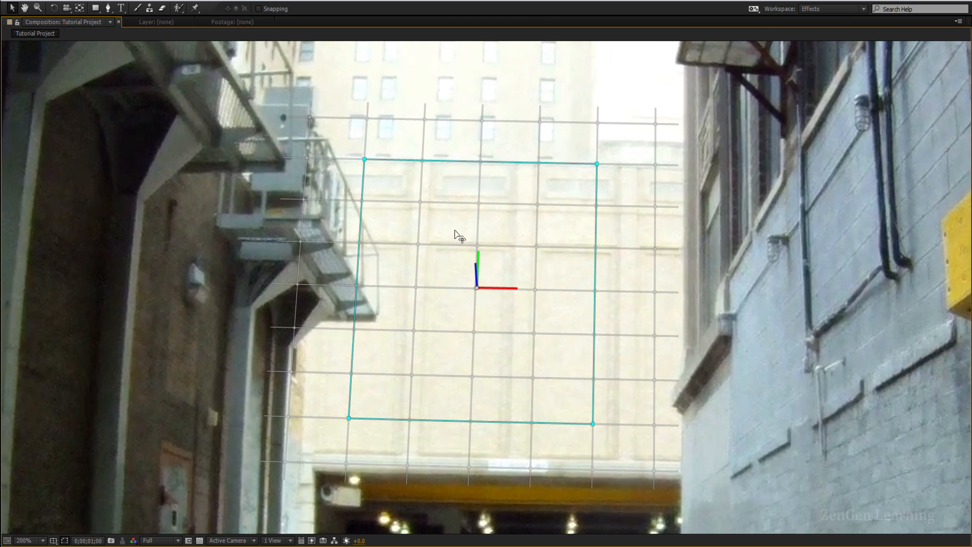
pyautogui.moveTo(625, 255)
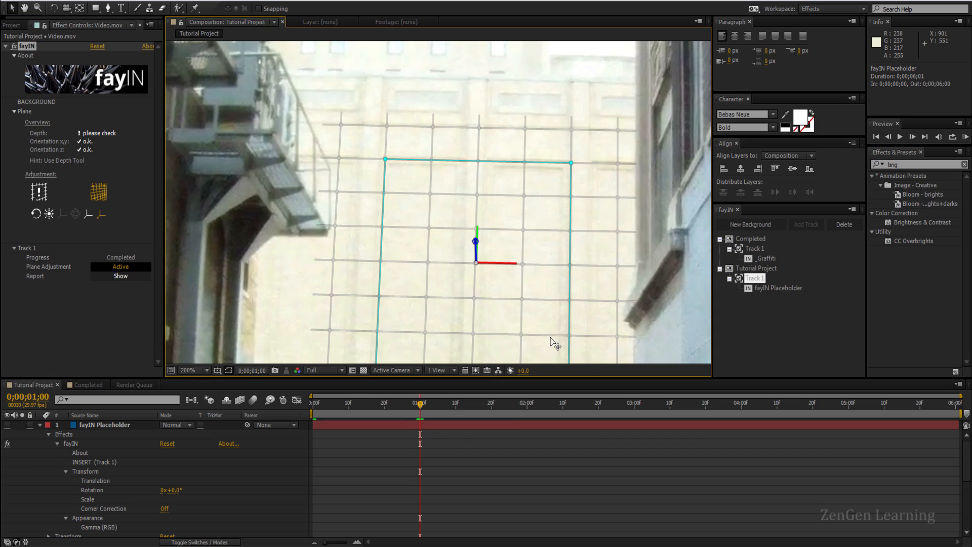
pyautogui.click(527, 403)
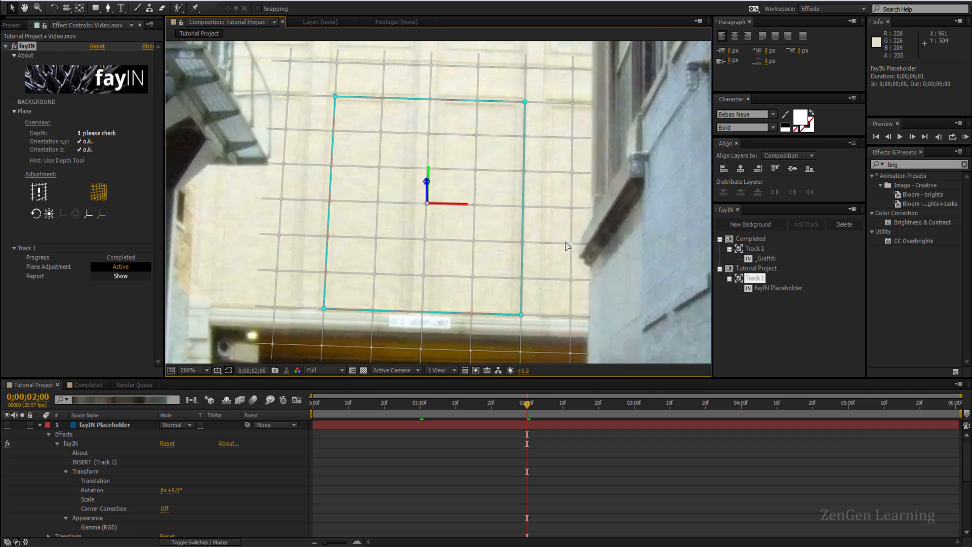
pyautogui.click(632, 403)
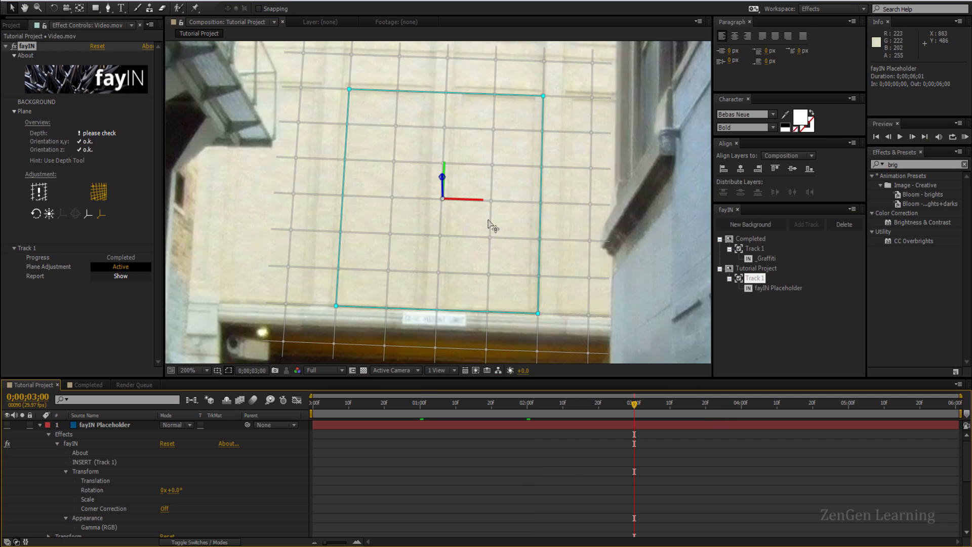
pyautogui.press('`')
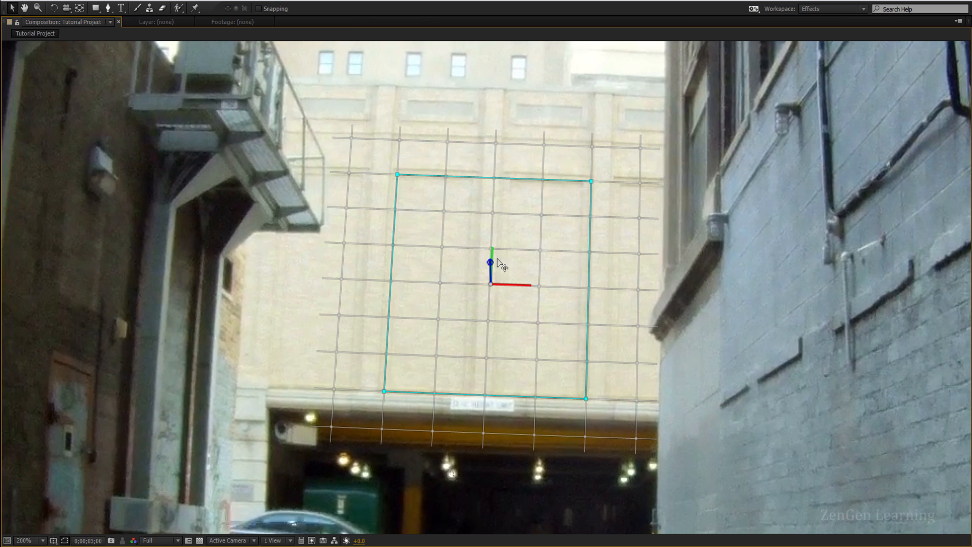
pyautogui.moveTo(591, 182)
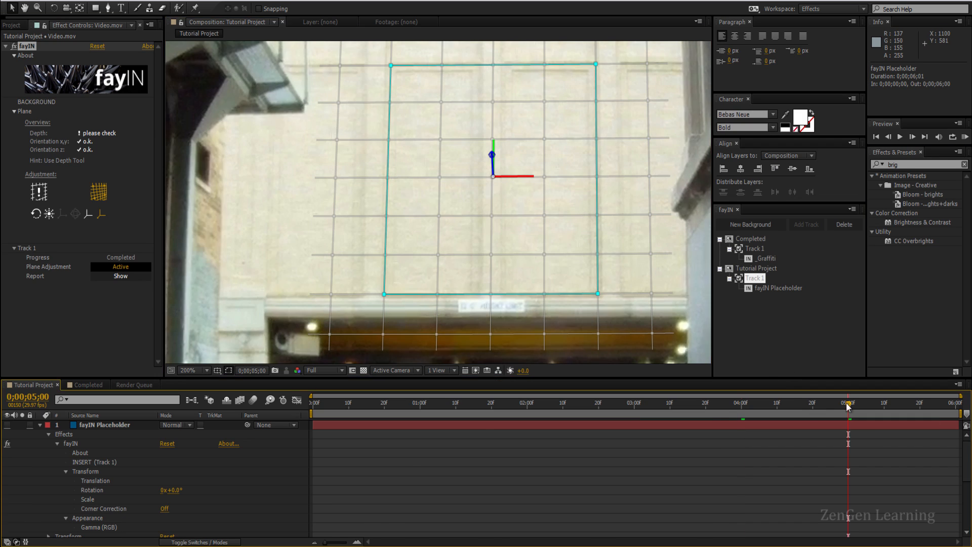
pyautogui.moveTo(550, 272)
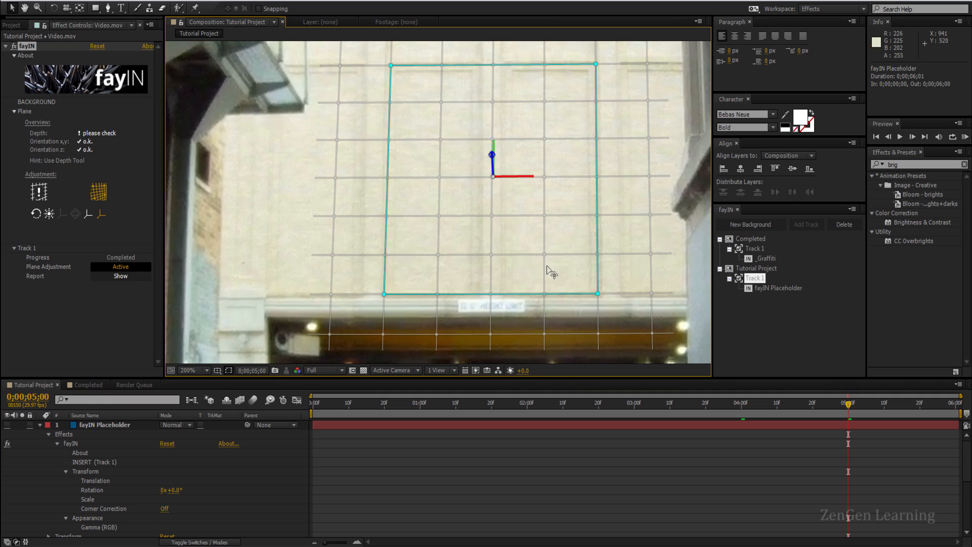
pyautogui.moveTo(433, 459)
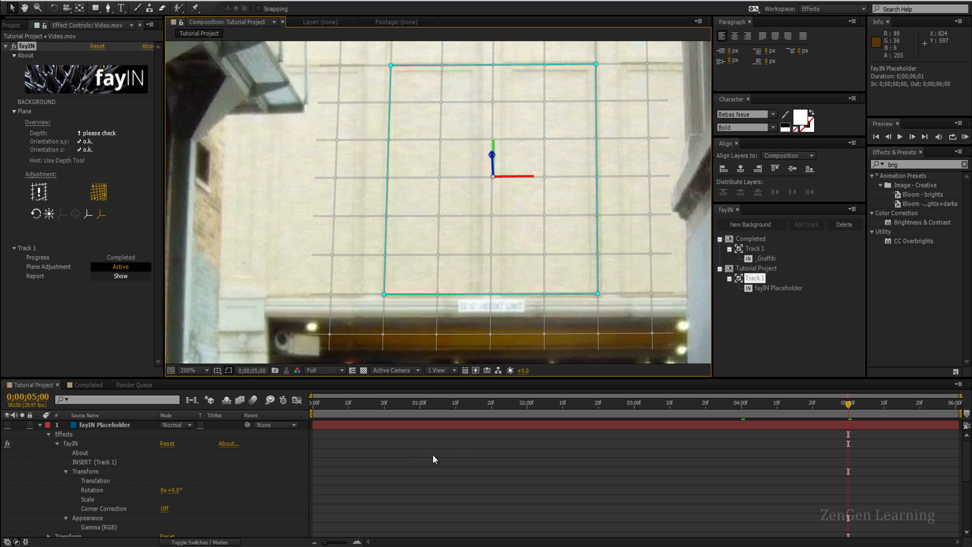
pyautogui.moveTo(572, 390)
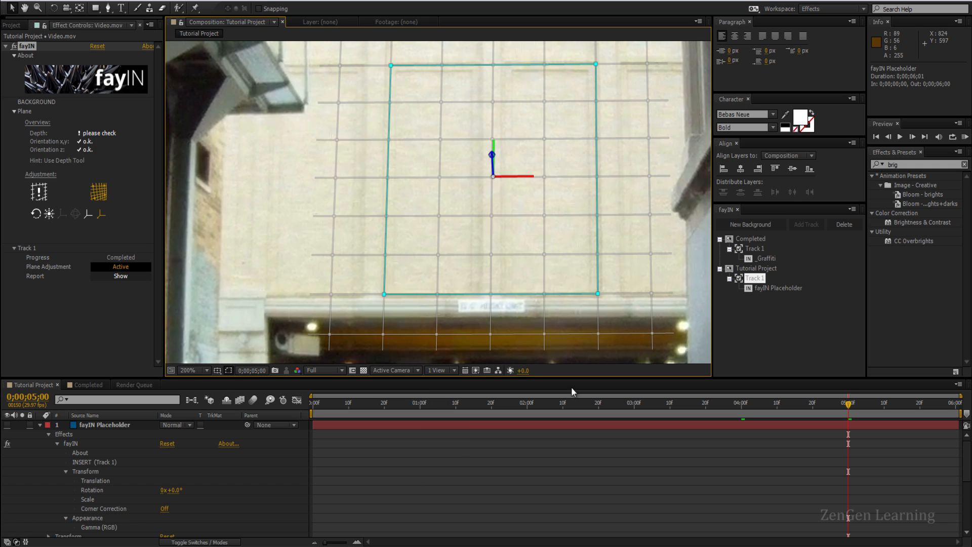
pyautogui.moveTo(504, 296)
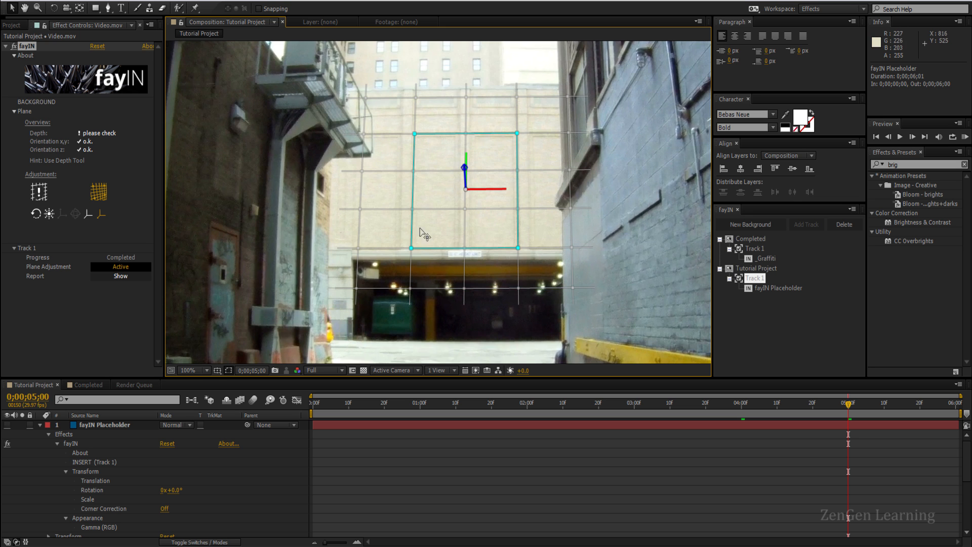
pyautogui.click(194, 370)
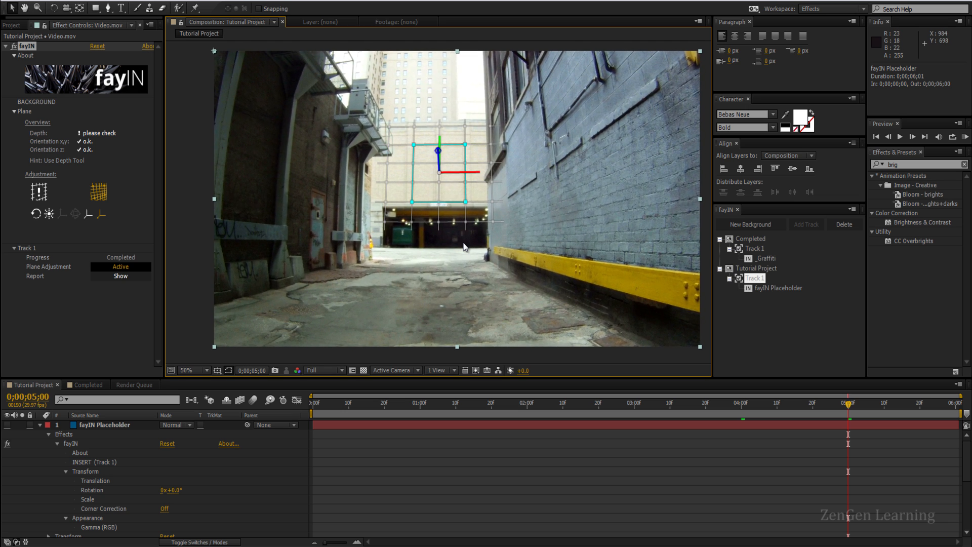
pyautogui.moveTo(511, 426)
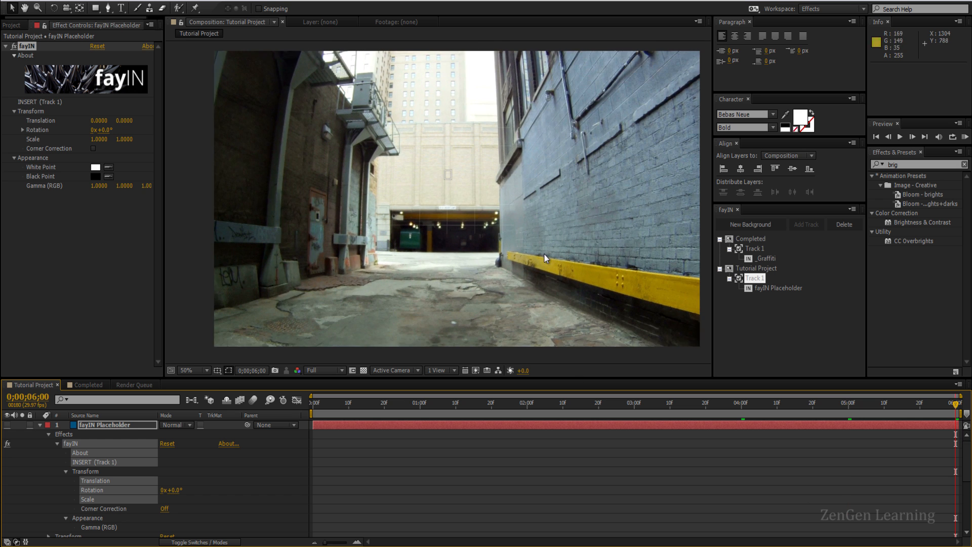
pyautogui.moveTo(760, 279)
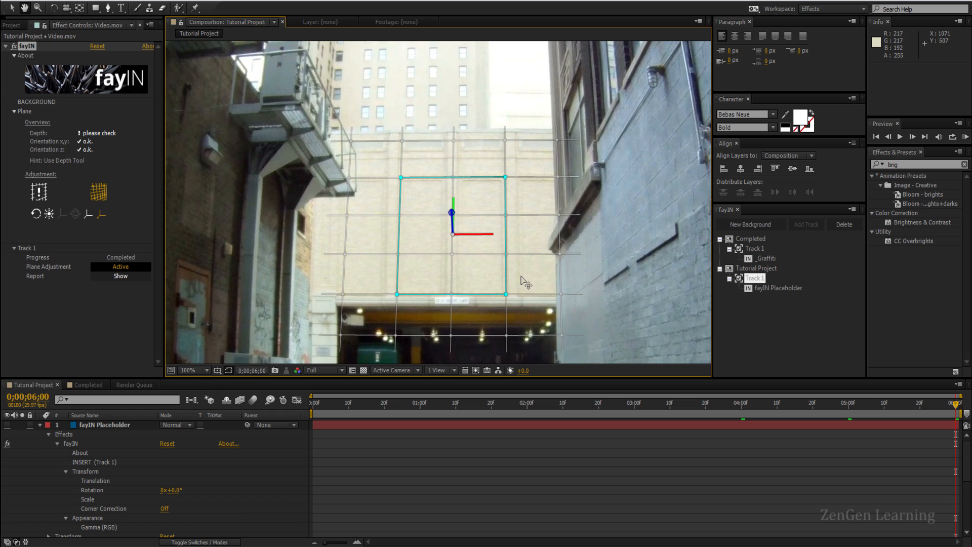
pyautogui.click(185, 370)
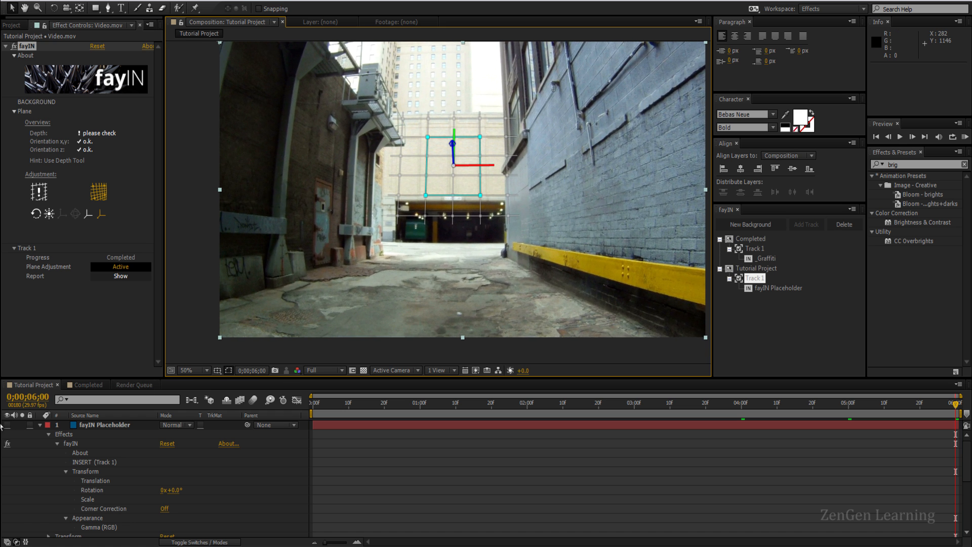
# - Hide the plane overlay and raise the placeholder Scale to about 5.84 × 5.83
pyautogui.click(103, 425)
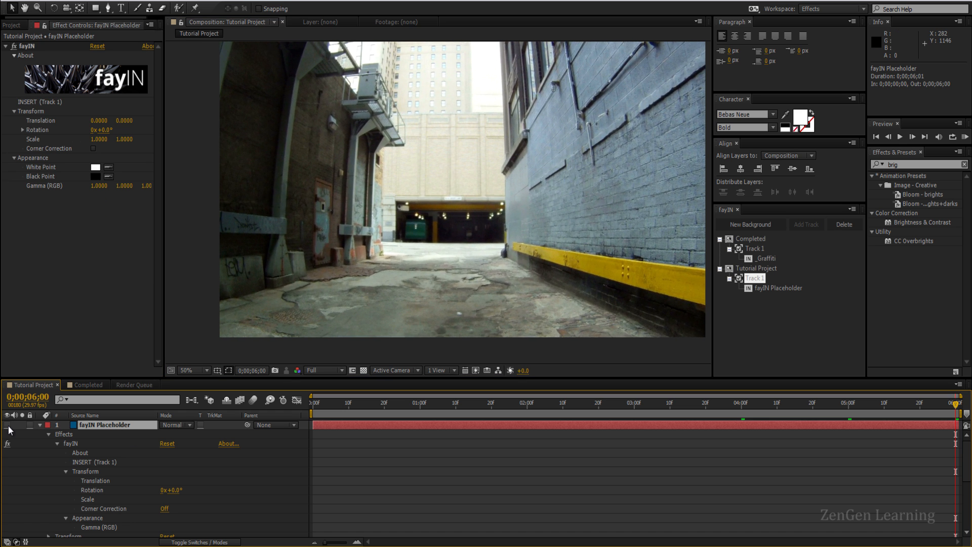
pyautogui.moveTo(450, 176)
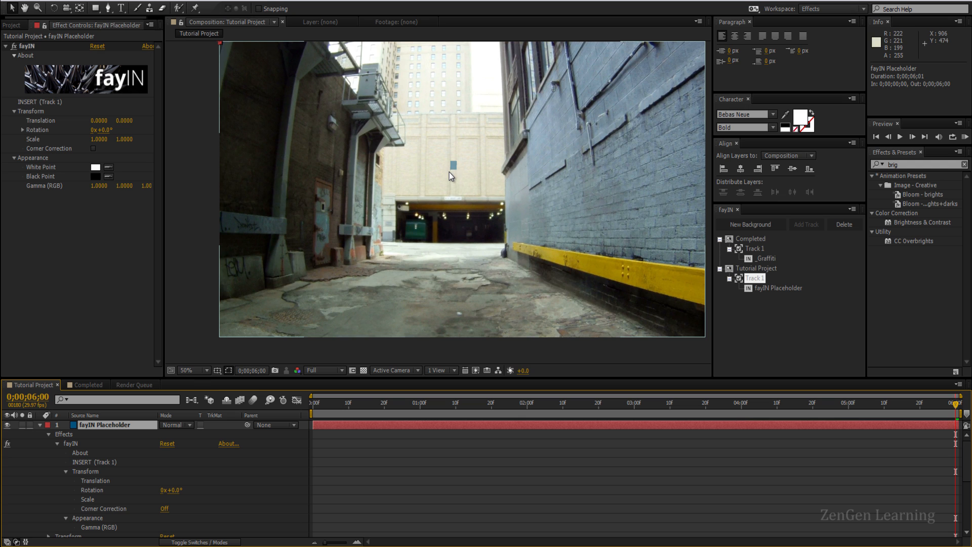
pyautogui.moveTo(52, 439)
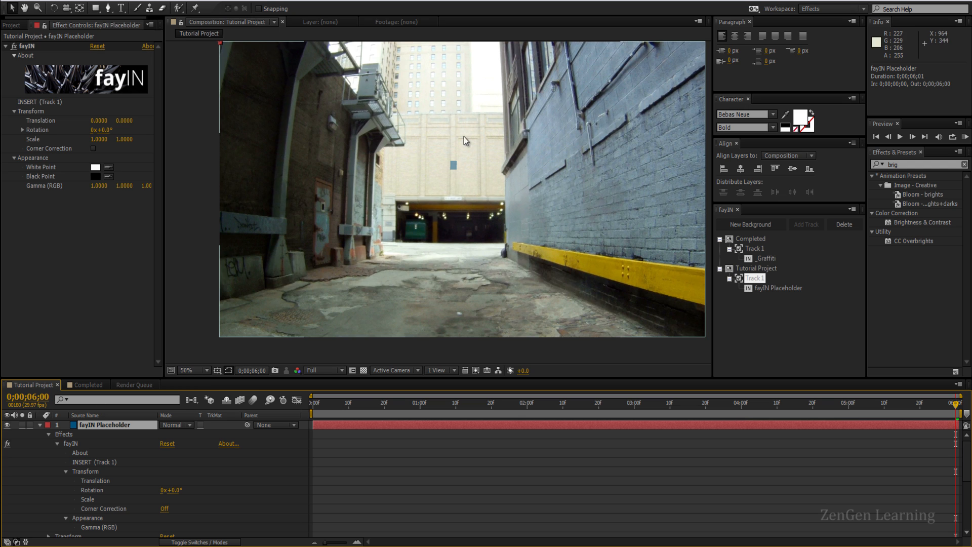
pyautogui.moveTo(466, 182)
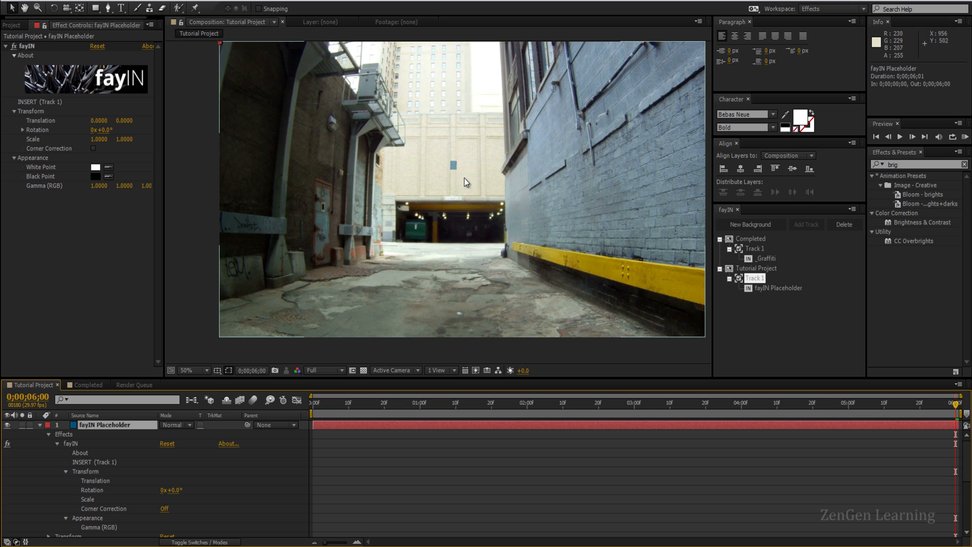
pyautogui.moveTo(456, 180)
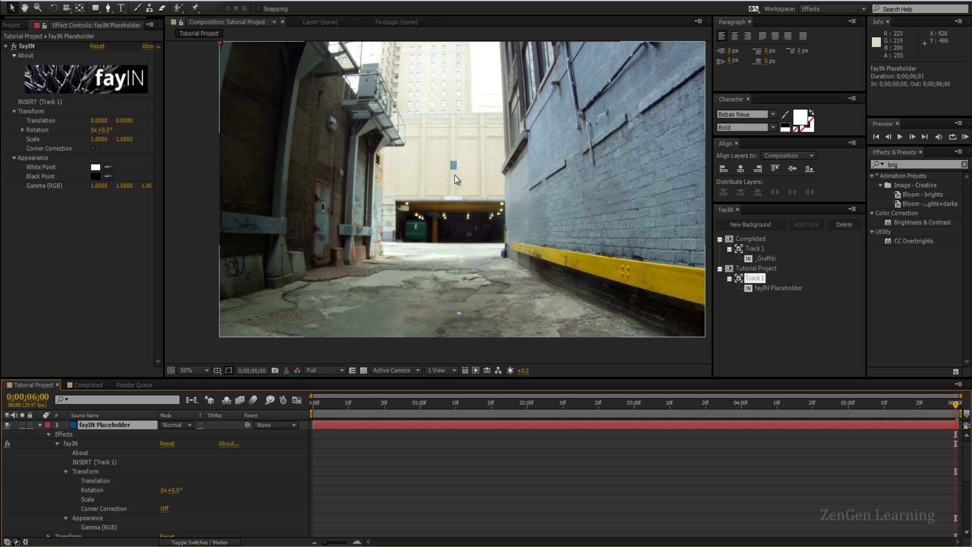
pyautogui.moveTo(171, 395)
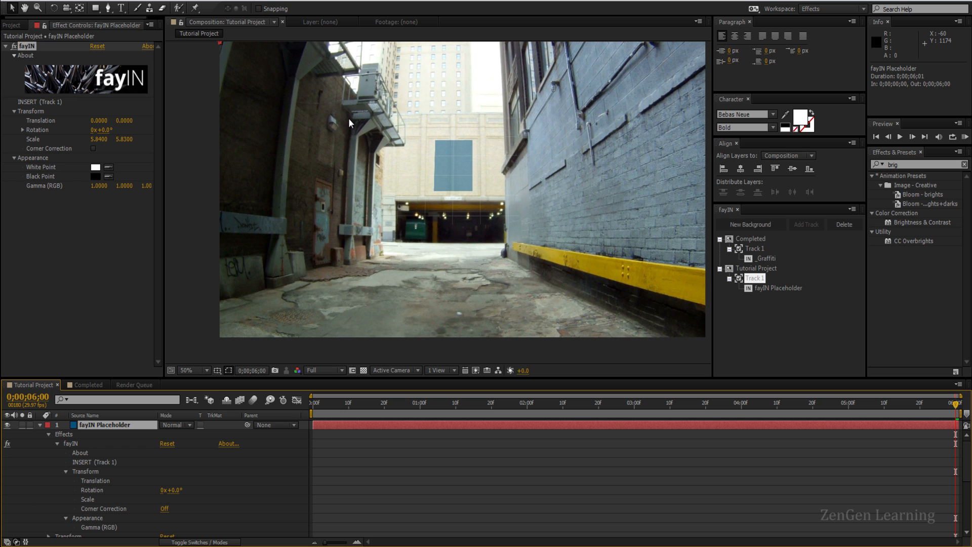
pyautogui.click(461, 402)
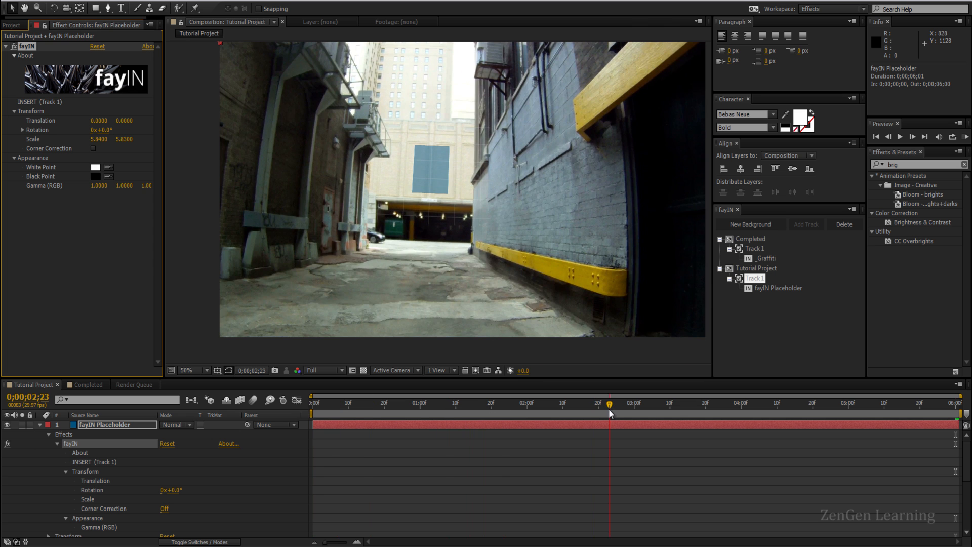
pyautogui.click(784, 288)
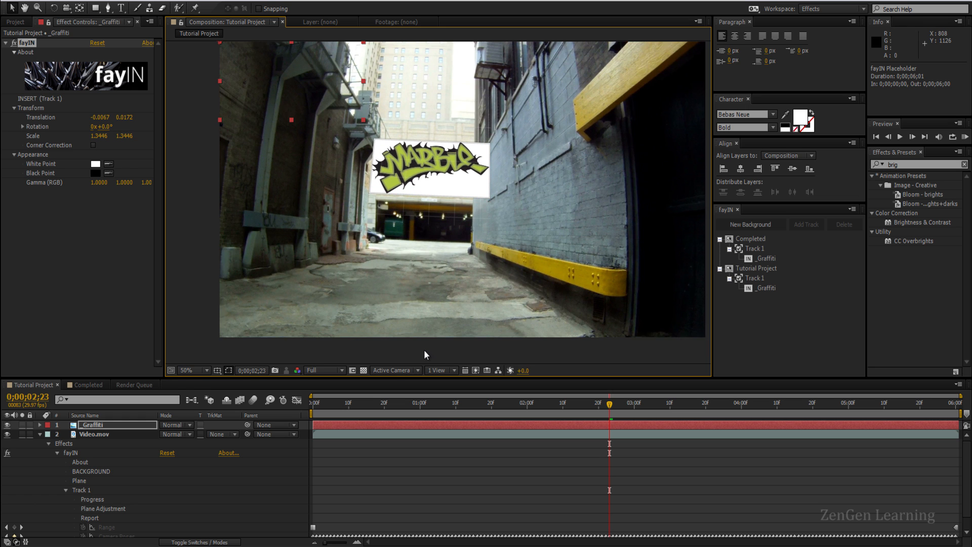
# - Set the graffiti layer to Multiply and apply Brightness 70, Contrast -50
pyautogui.click(177, 425)
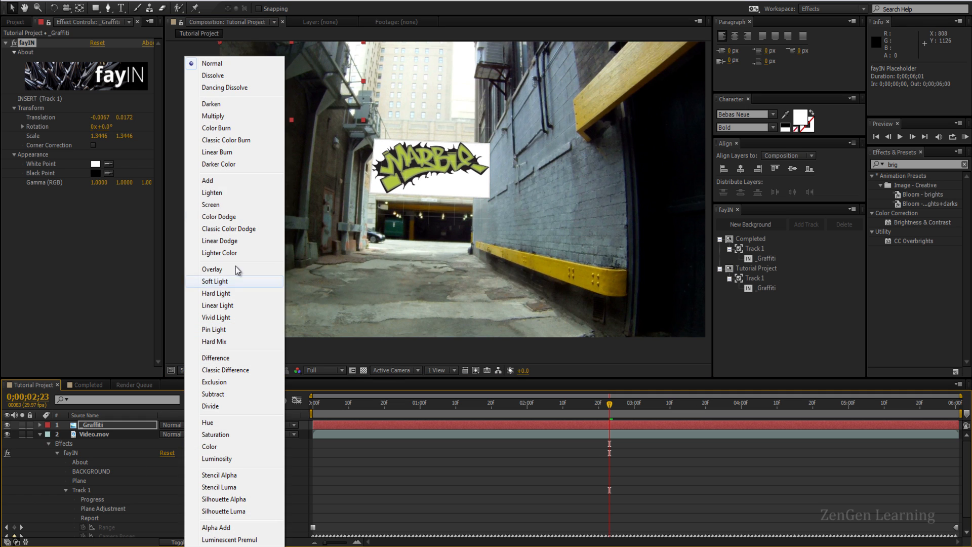
pyautogui.click(213, 116)
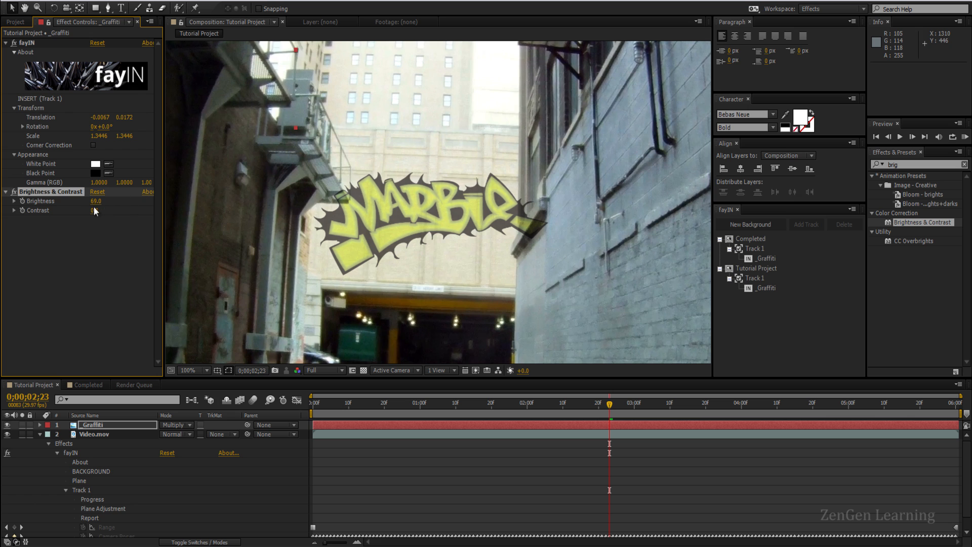
pyautogui.click(99, 210)
pyautogui.write('-50')
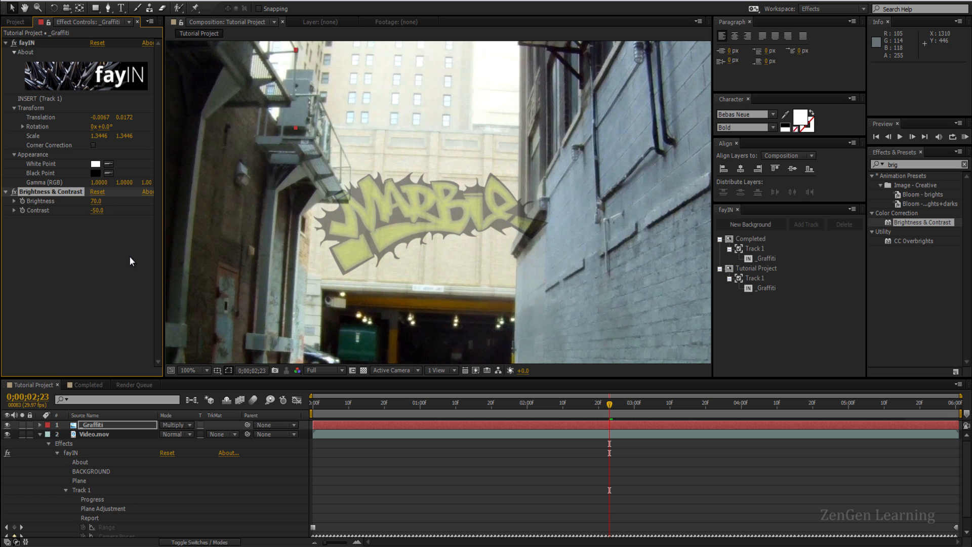
pyautogui.click(190, 370)
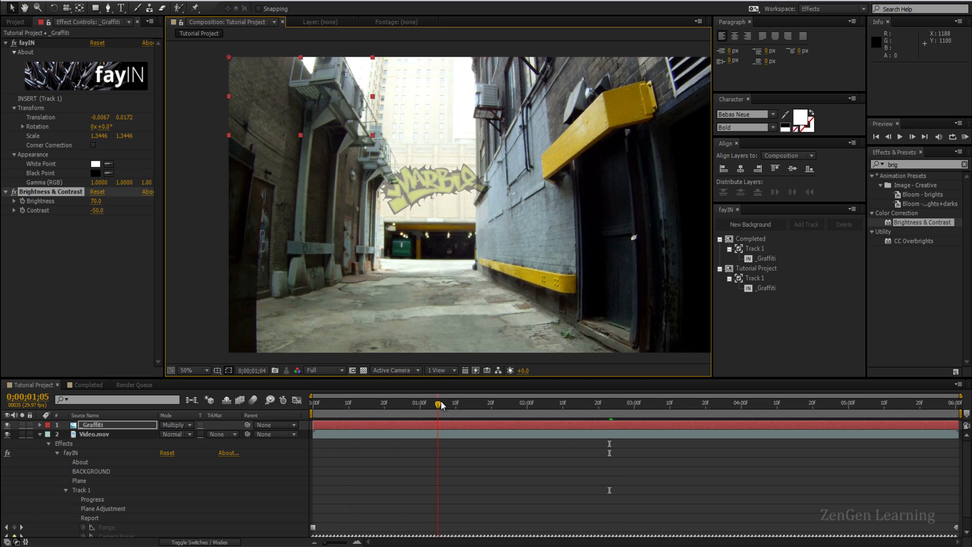
# - Duplicate Video.mov, dismiss the fayIN warning, and remove the copy's effects
pyautogui.click(648, 402)
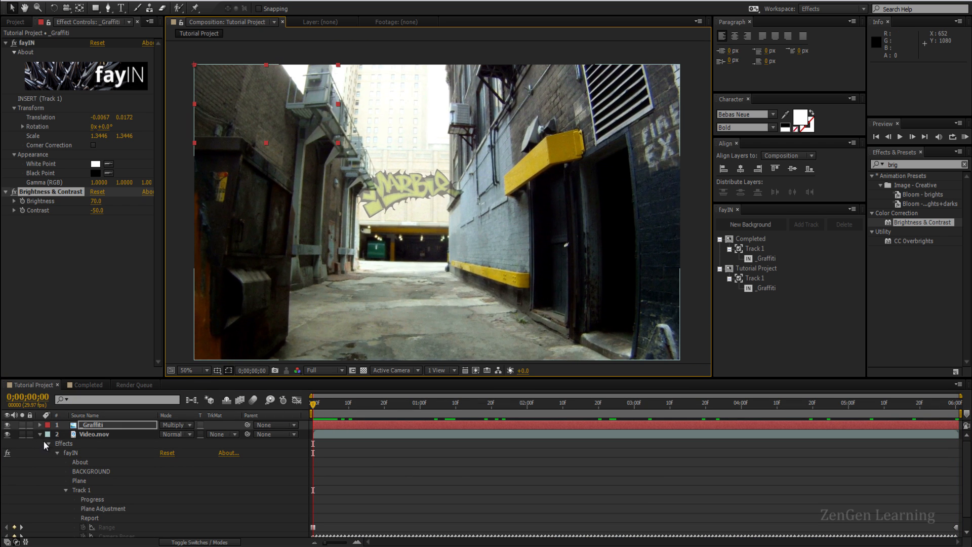
pyautogui.click(94, 434)
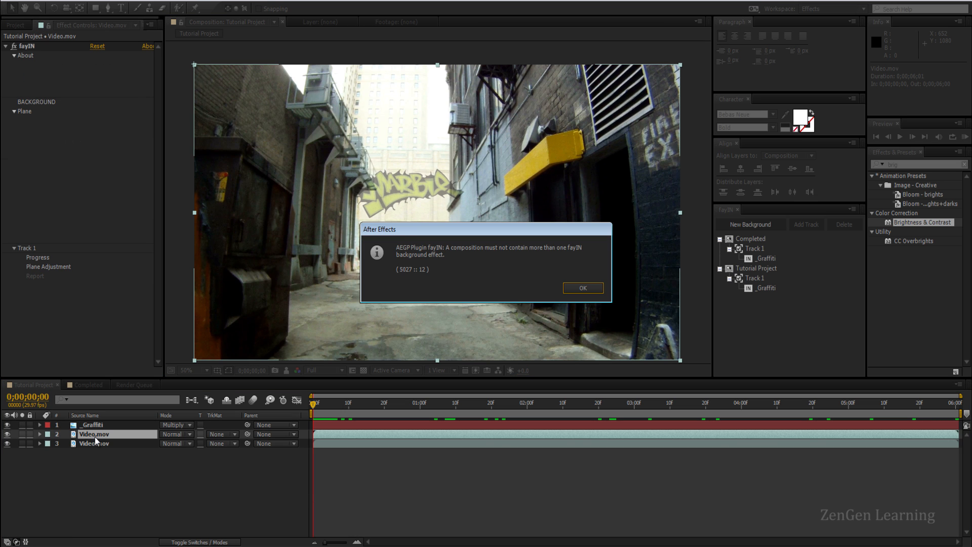
pyautogui.moveTo(571, 285)
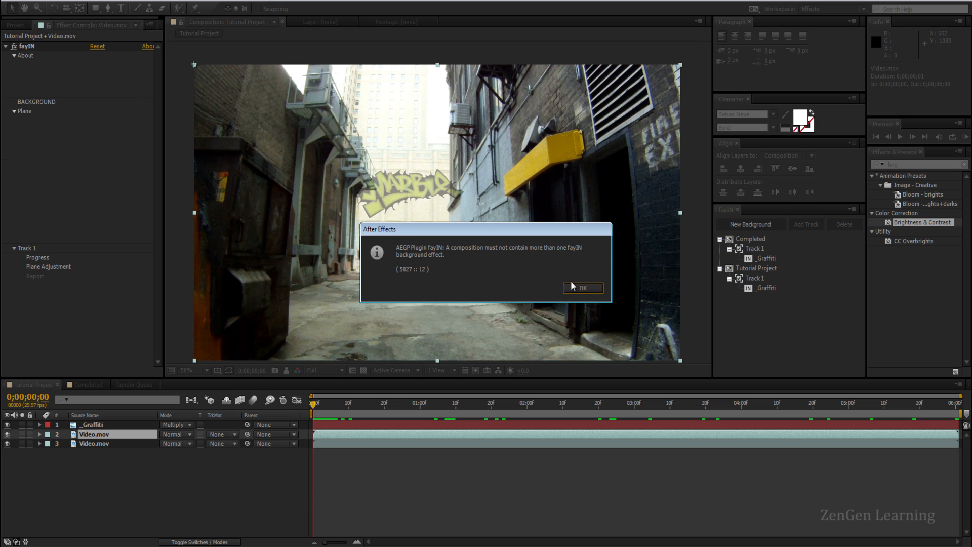
pyautogui.click(582, 288)
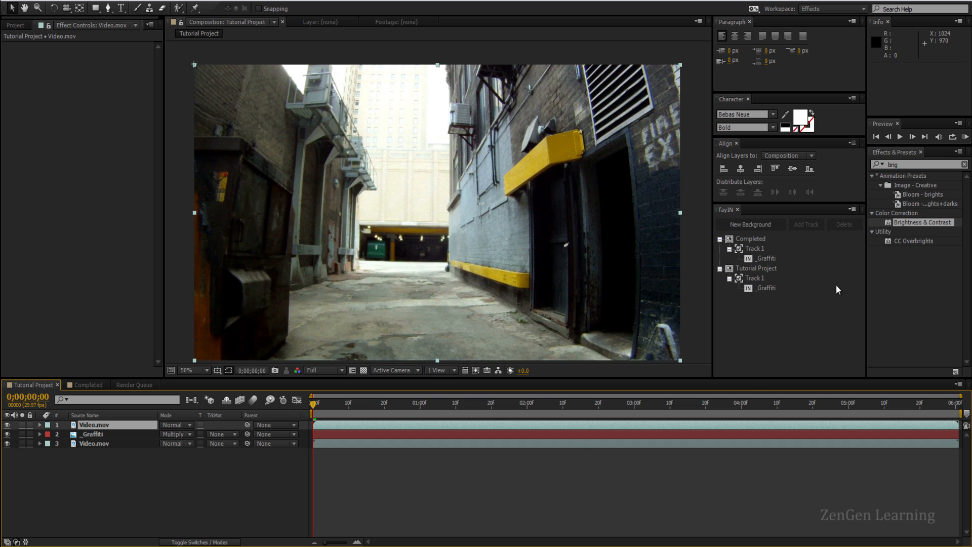
pyautogui.click(911, 164)
pyautogui.write('luma')
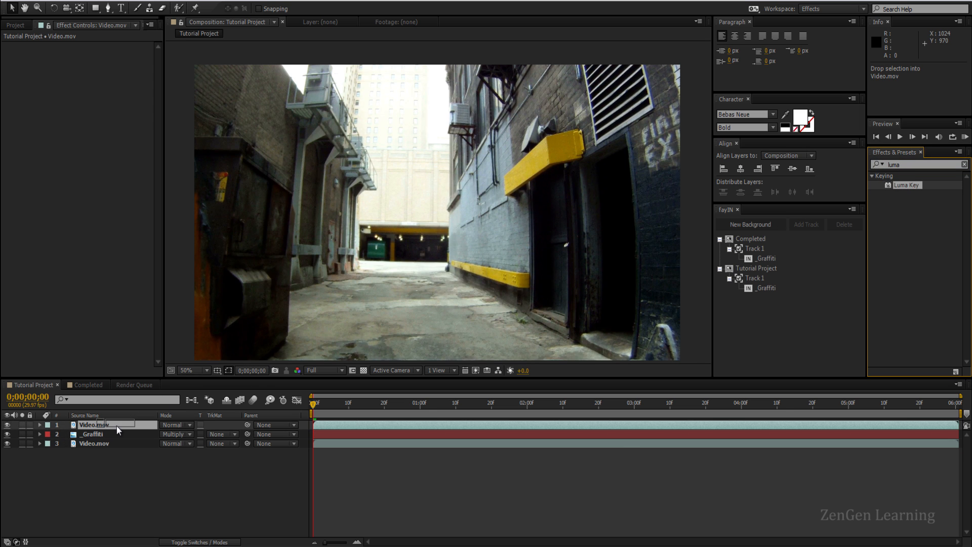
# - Apply Luma Key to the top Video.mov, keying out brighter areas at threshold 206
pyautogui.click(92, 424)
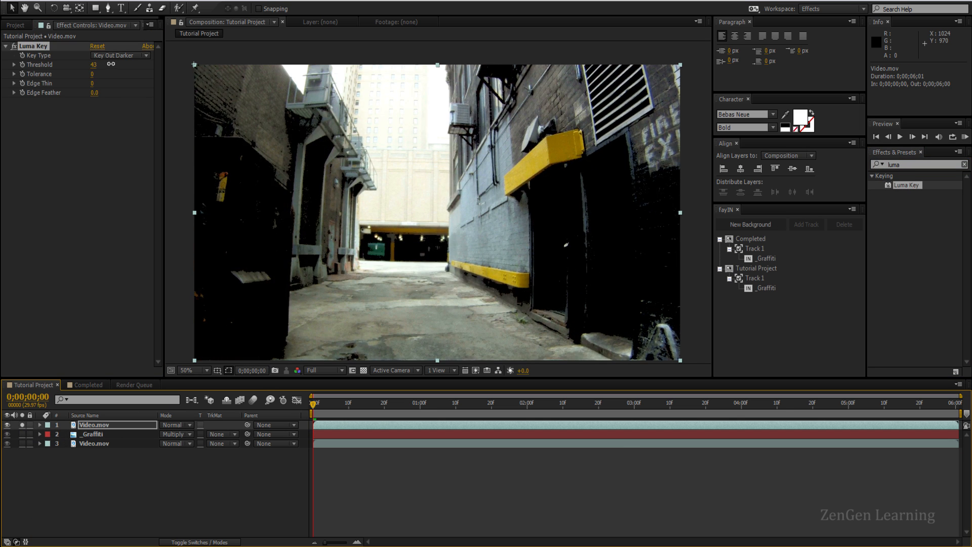
pyautogui.click(129, 67)
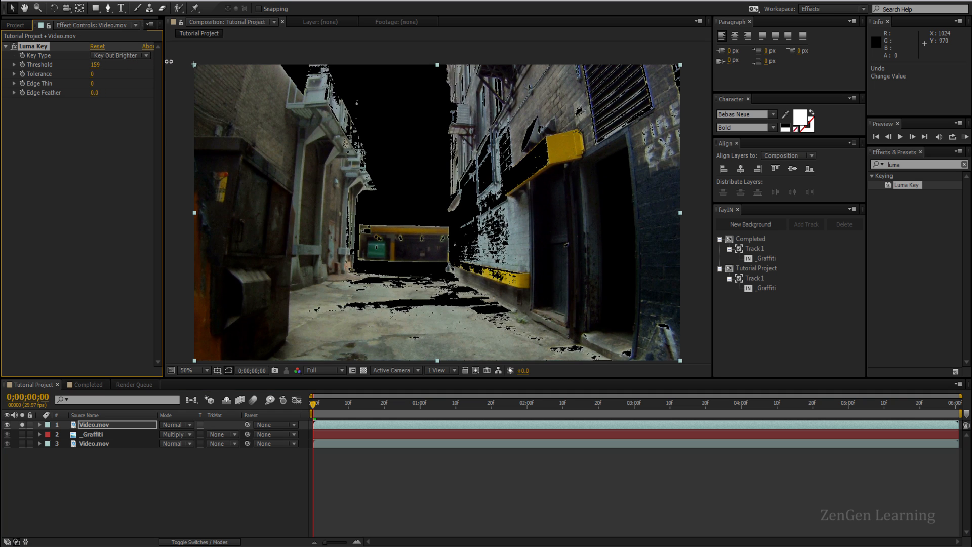
pyautogui.moveTo(94, 64); pyautogui.dragTo(108, 64)
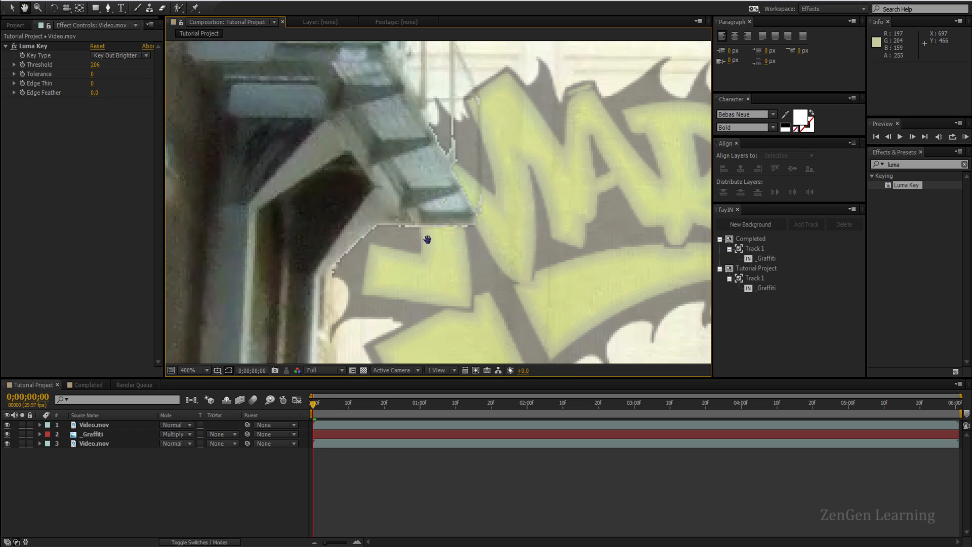
# - Fit the frame and check the key at later and earlier moments
pyautogui.click(185, 370)
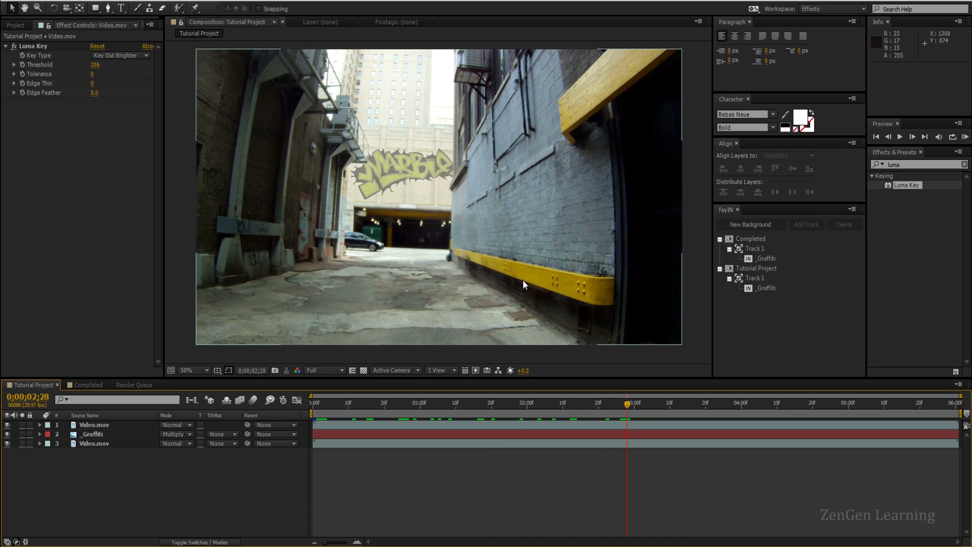
pyautogui.moveTo(641, 416)
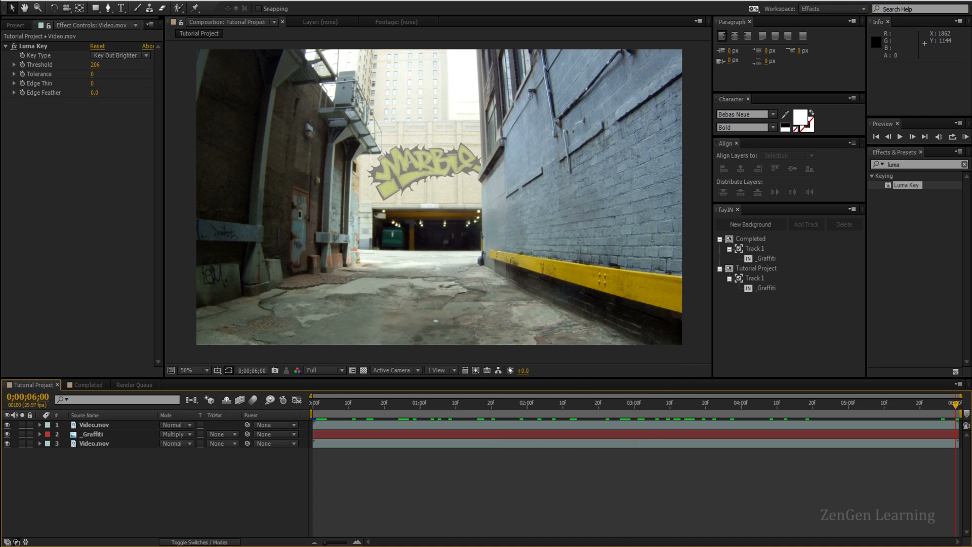
pyautogui.click(794, 403)
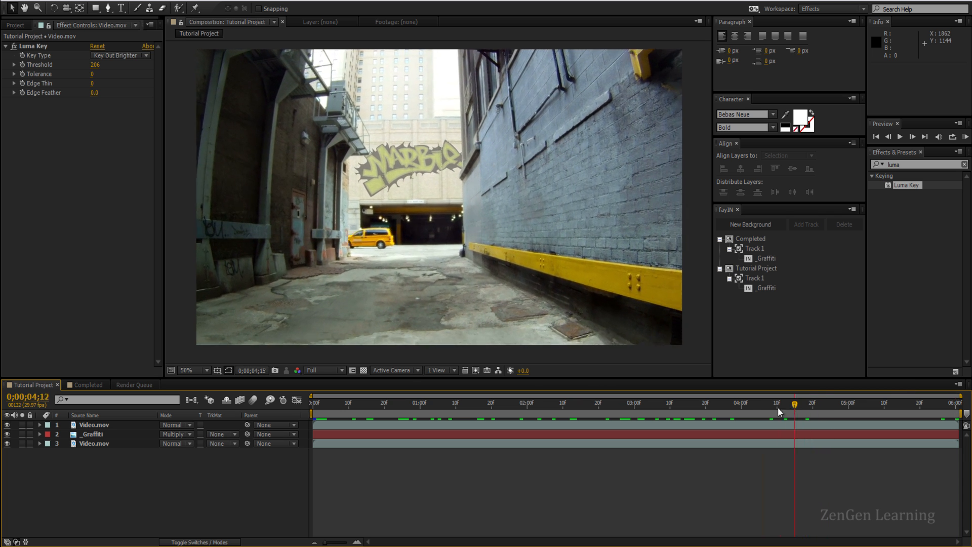
pyautogui.click(523, 402)
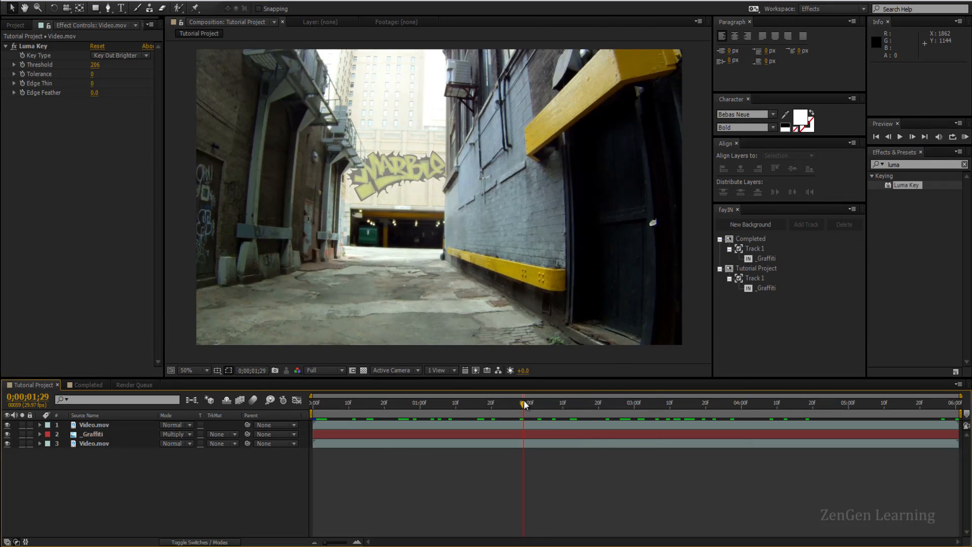
pyautogui.moveTo(871, 320)
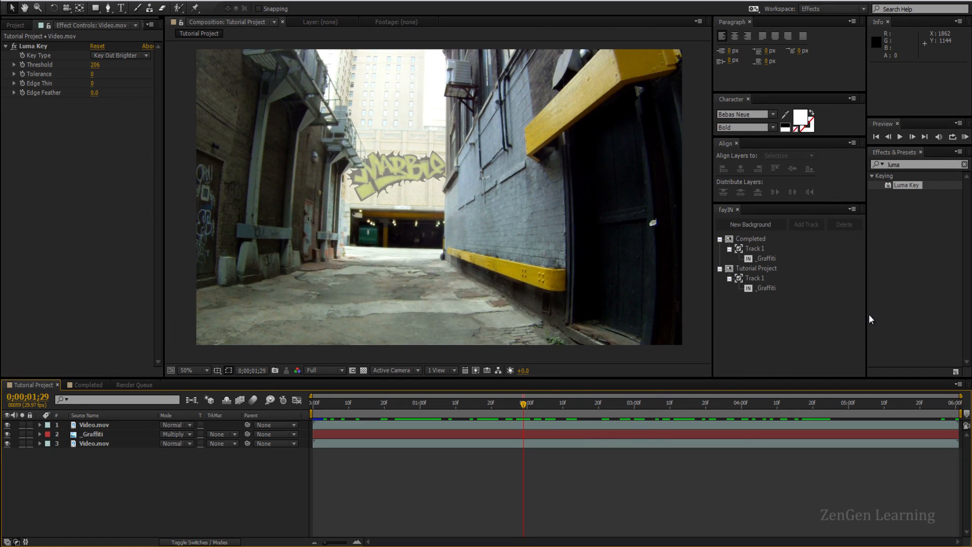